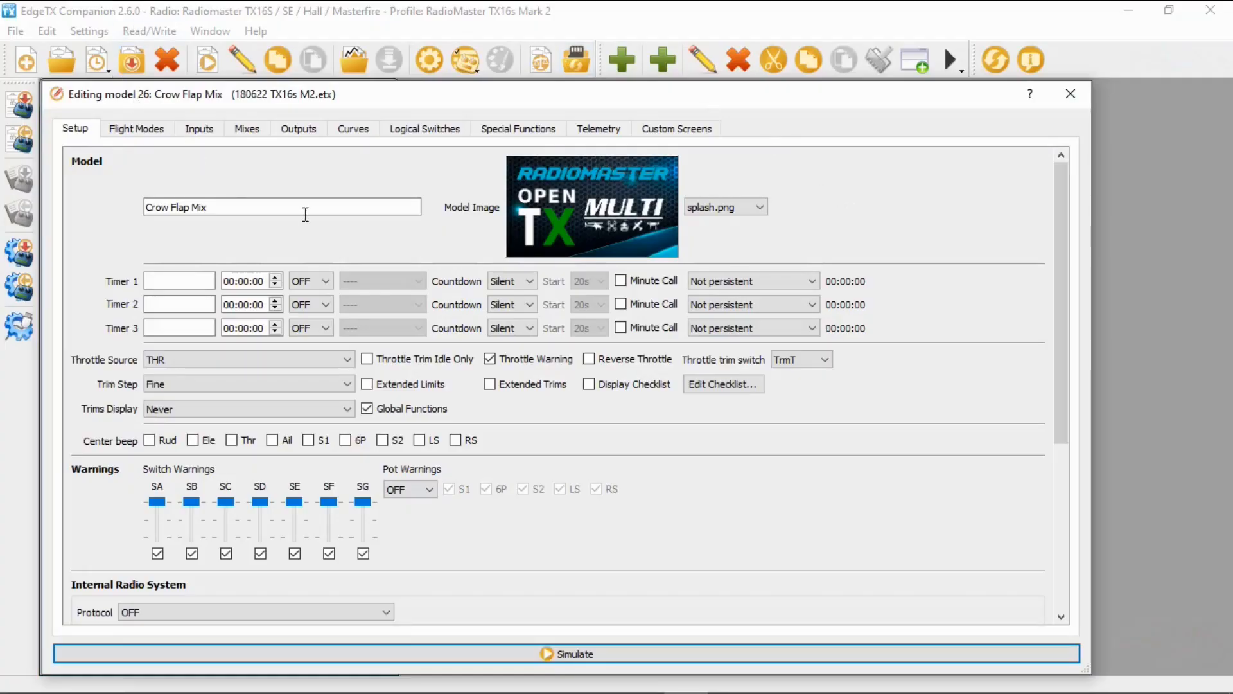
Step: Review the flight modes with global variables Cro 40, F1 60 and F2 80
{"action": "left_click", "coordinate": [136, 127]}
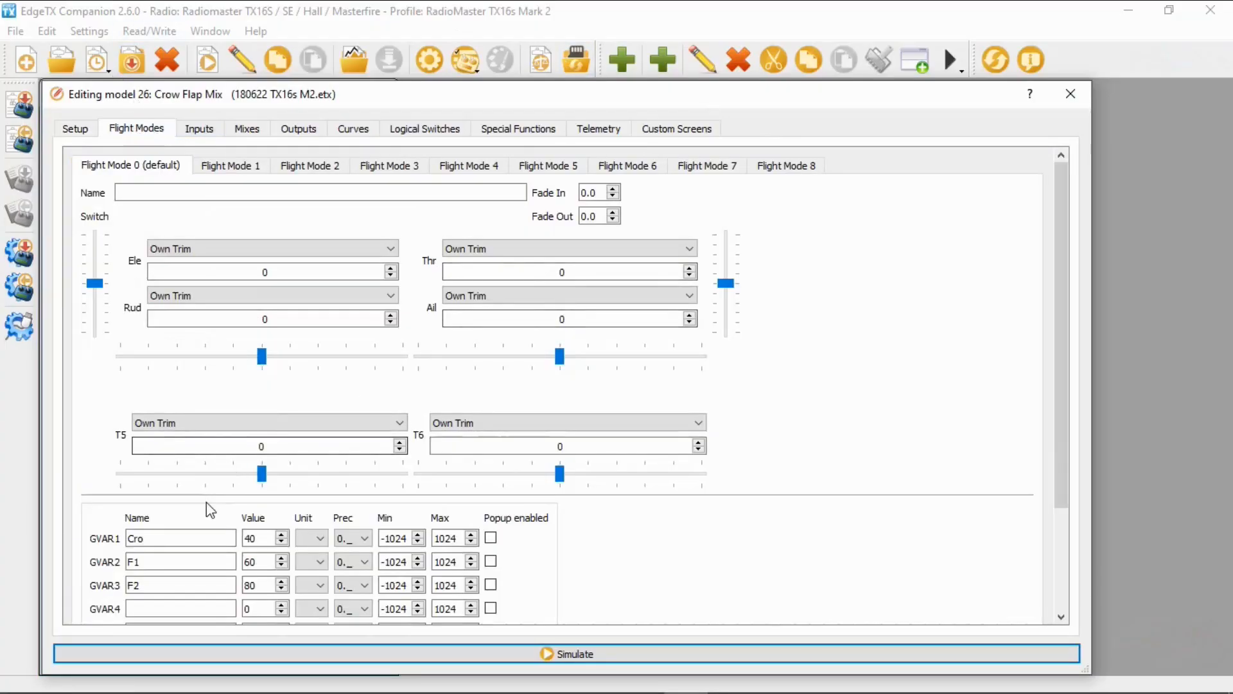
{"action": "left_click", "coordinate": [152, 538]}
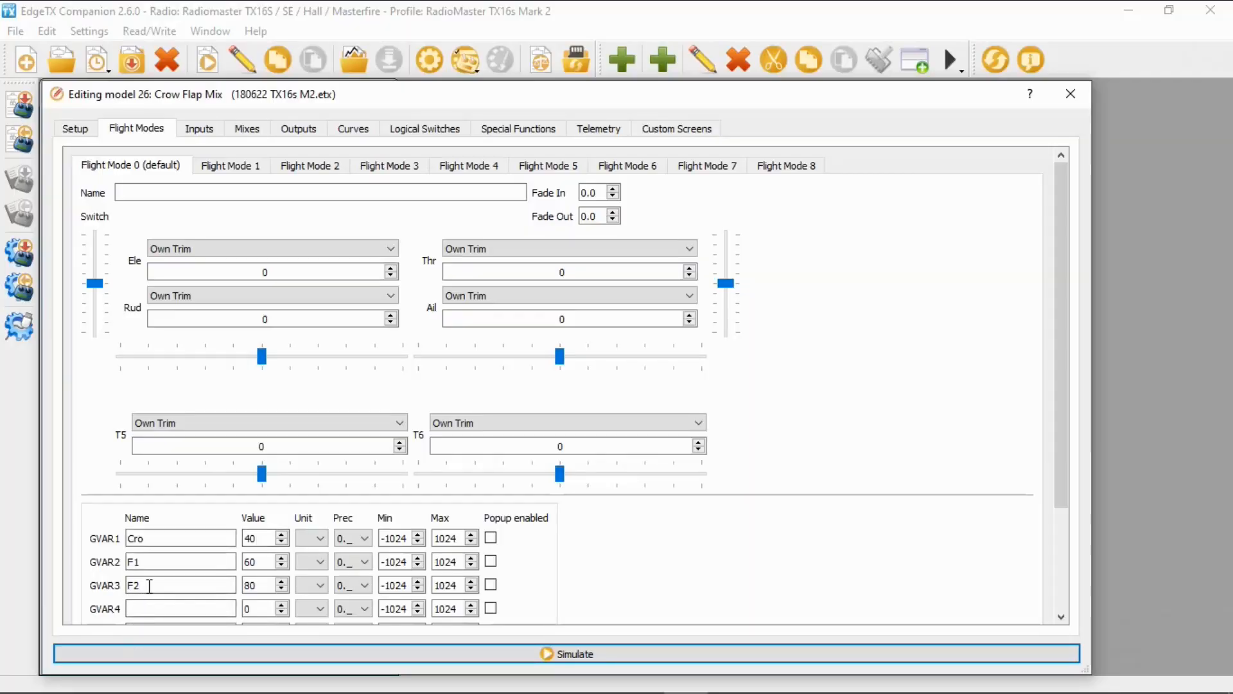
{"action": "left_click", "coordinate": [180, 561]}
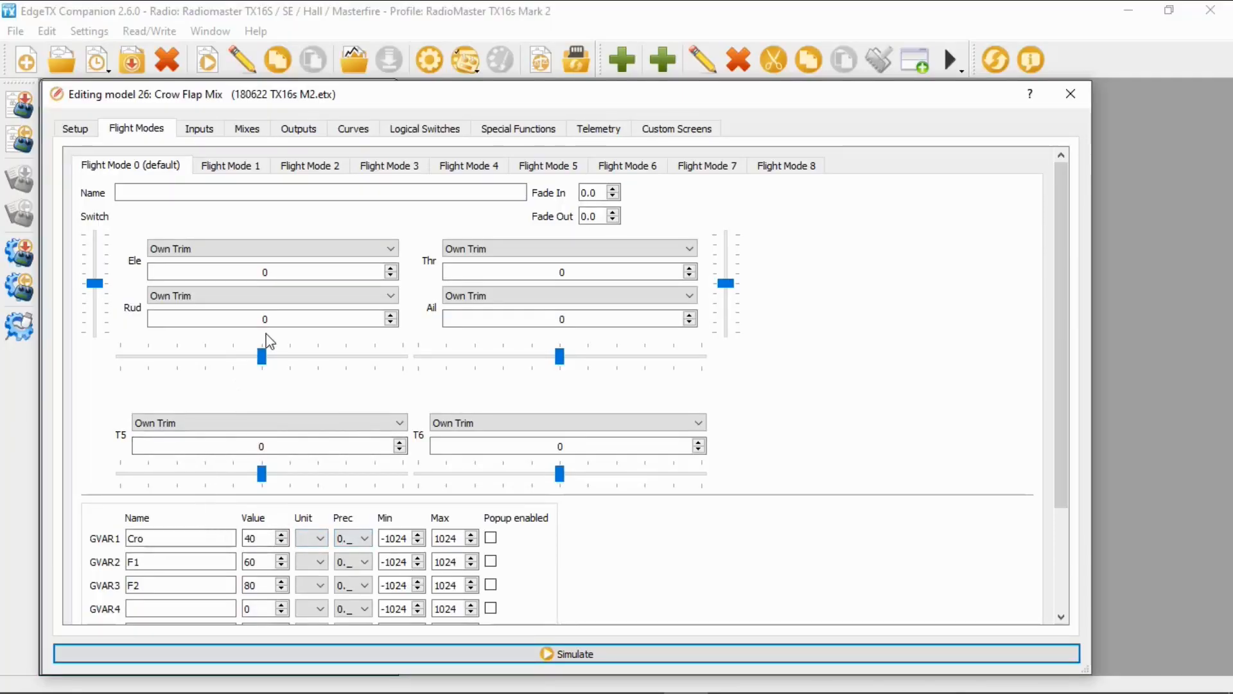
Step: Review the inputs, then show the CH1-CH7 aileron, flap and SE crow mixes
{"action": "left_click", "coordinate": [199, 129]}
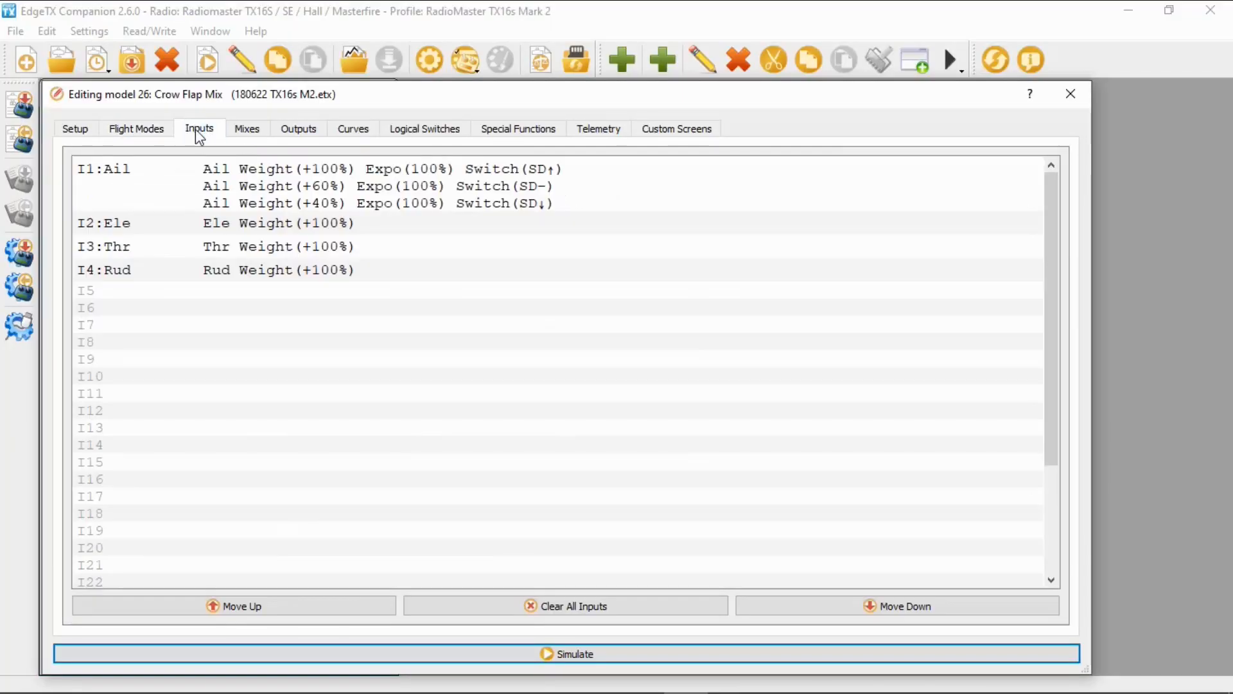
{"action": "left_click", "coordinate": [246, 128]}
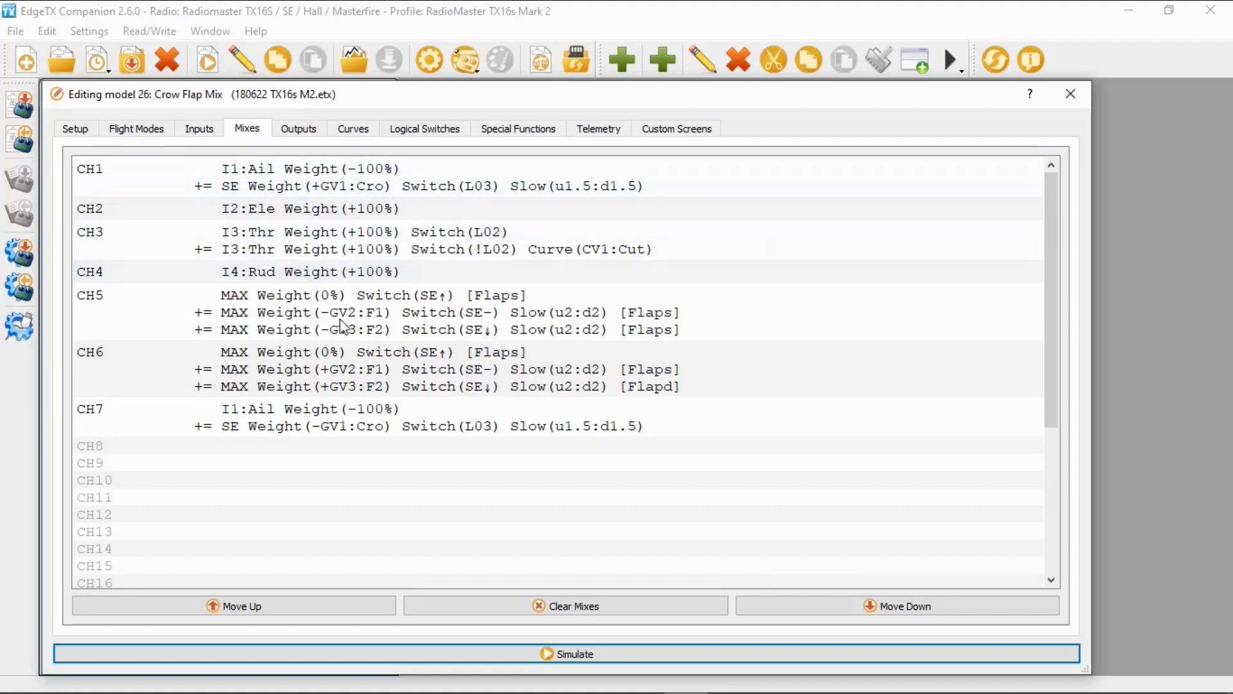
{"action": "left_click", "coordinate": [286, 425]}
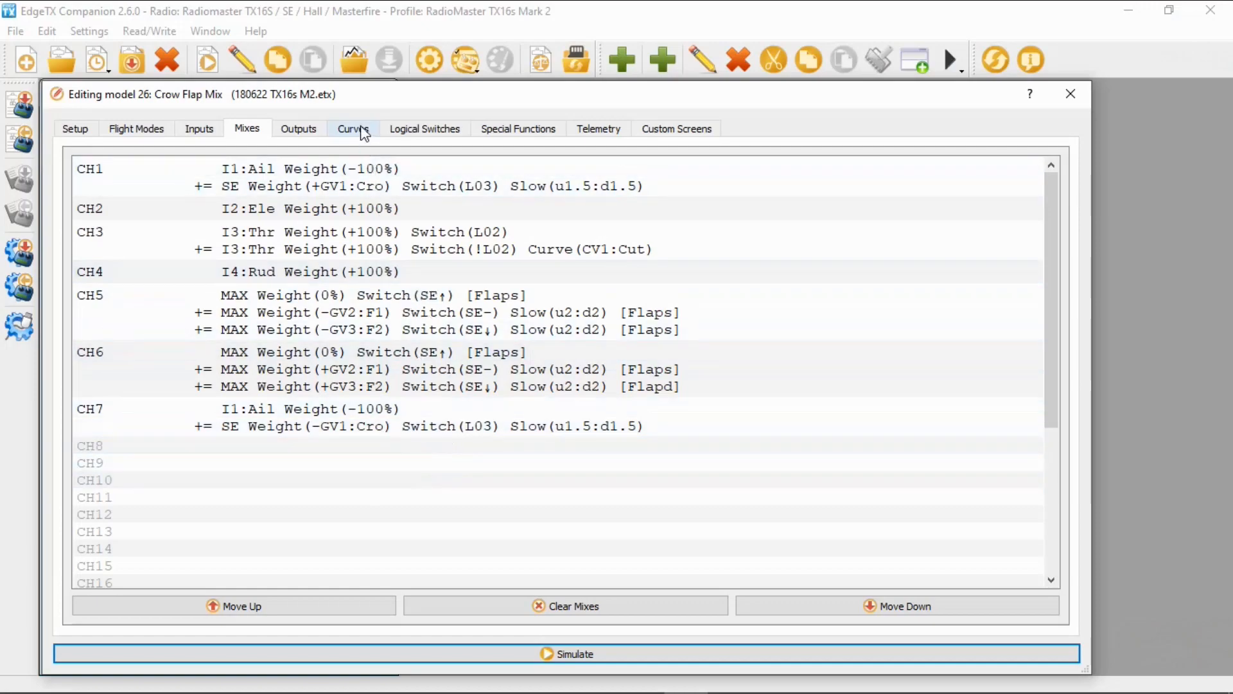
Step: Show the logical switches and inspect L03's V1 (SE down) and V2 (!SB up) fields
{"action": "left_click", "coordinate": [424, 128]}
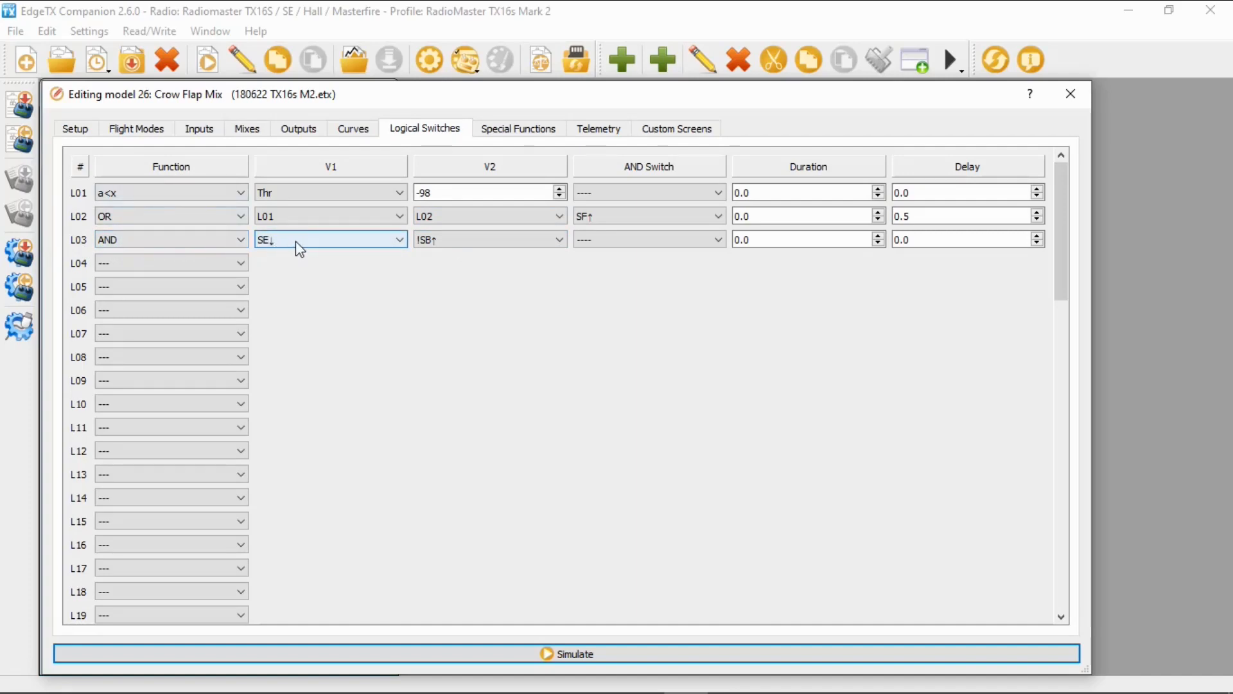
{"action": "left_click", "coordinate": [490, 239]}
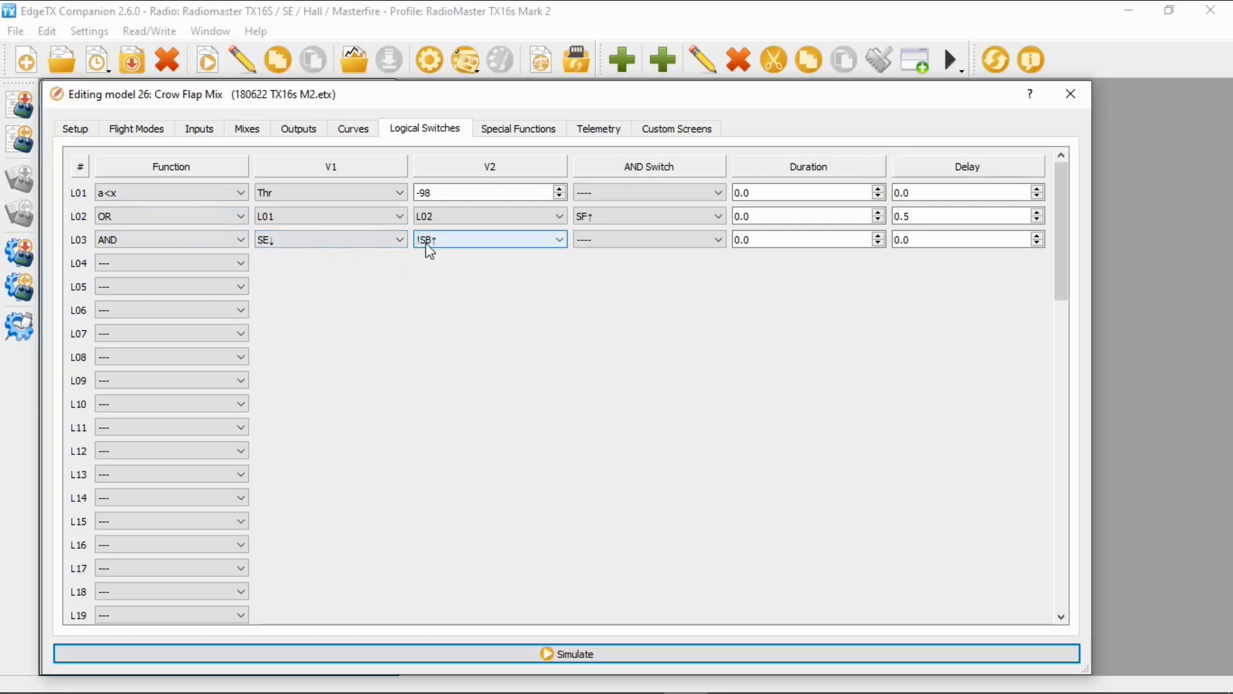
{"action": "mouse_move", "coordinate": [476, 245]}
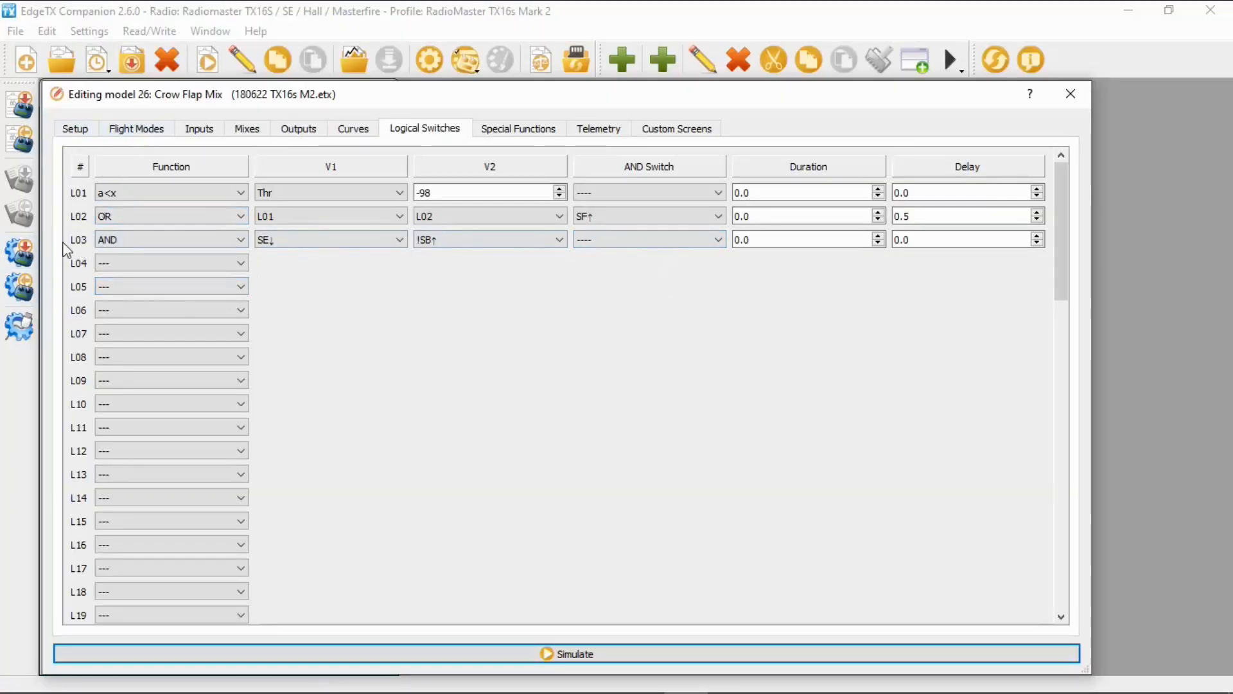
{"action": "mouse_move", "coordinate": [90, 248]}
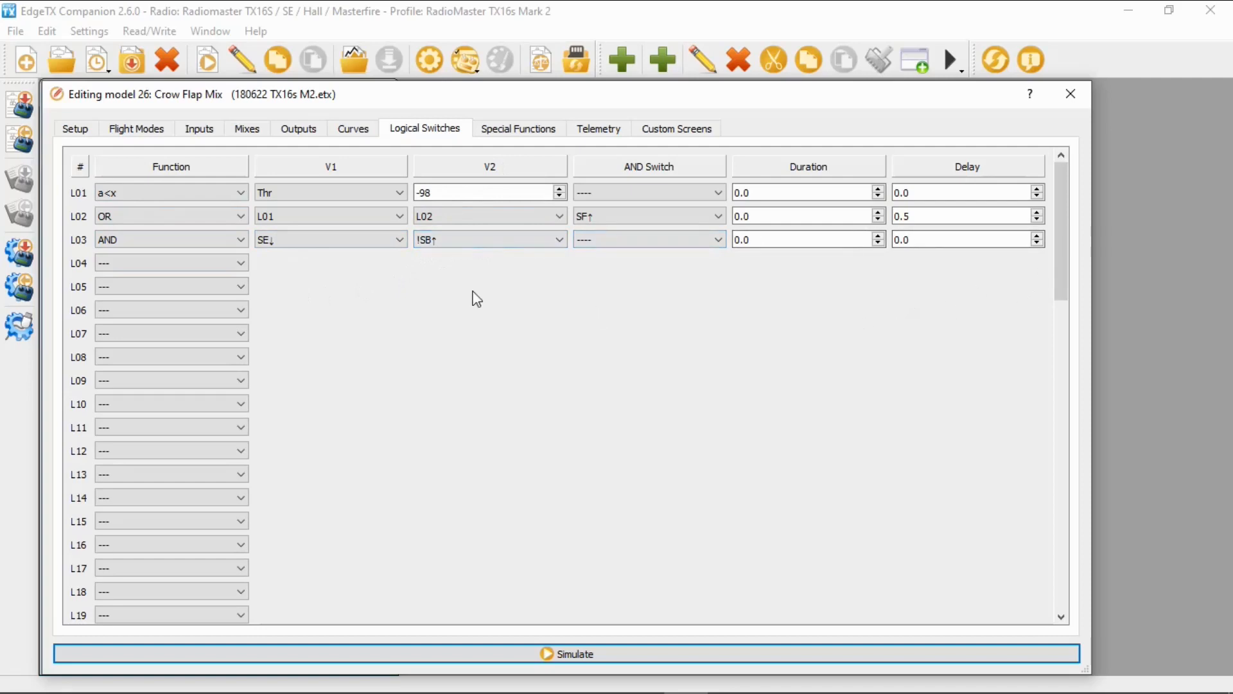
Step: Review CH1's SE mix (weight GV1:Cro, switch L03, slow 1.5) and cancel without changes
{"action": "left_click", "coordinate": [247, 128]}
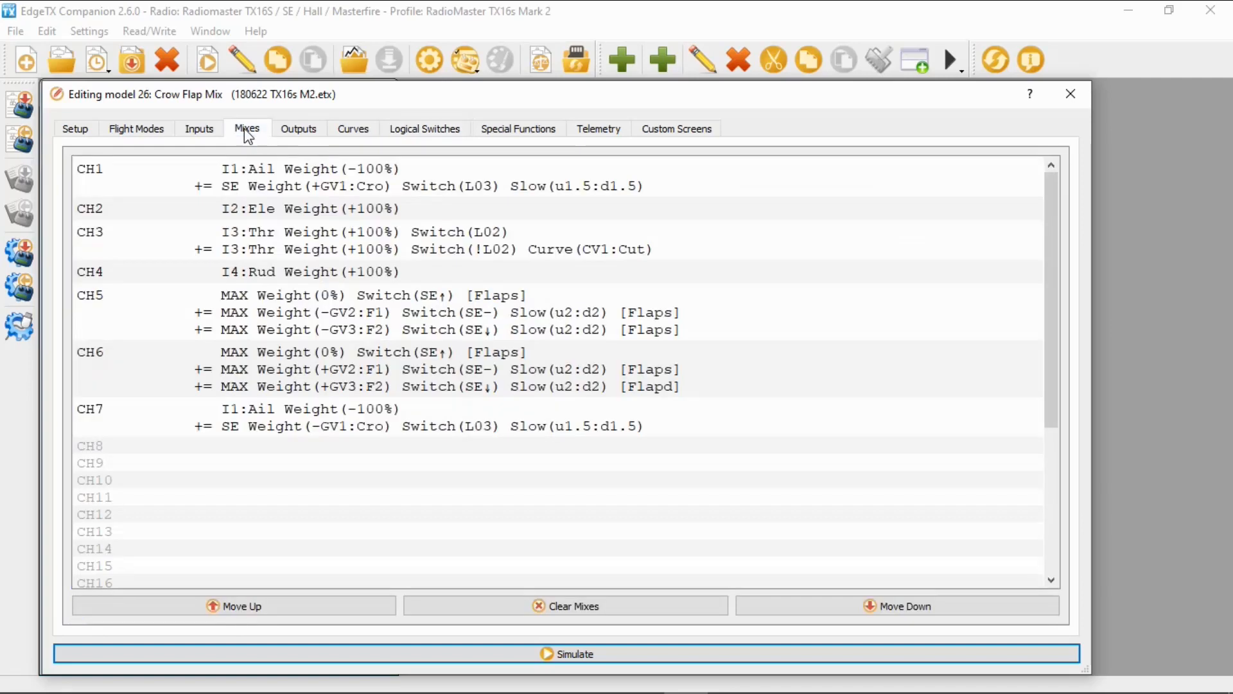
{"action": "left_click", "coordinate": [144, 175]}
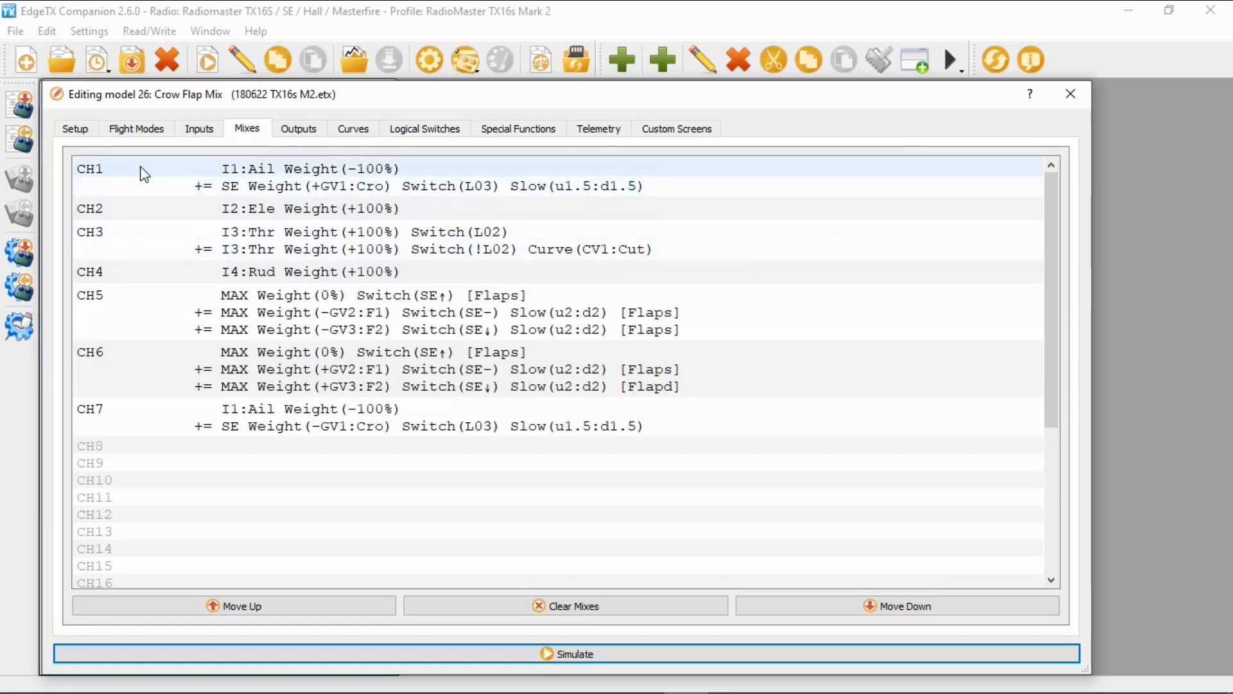
{"action": "mouse_move", "coordinate": [317, 174]}
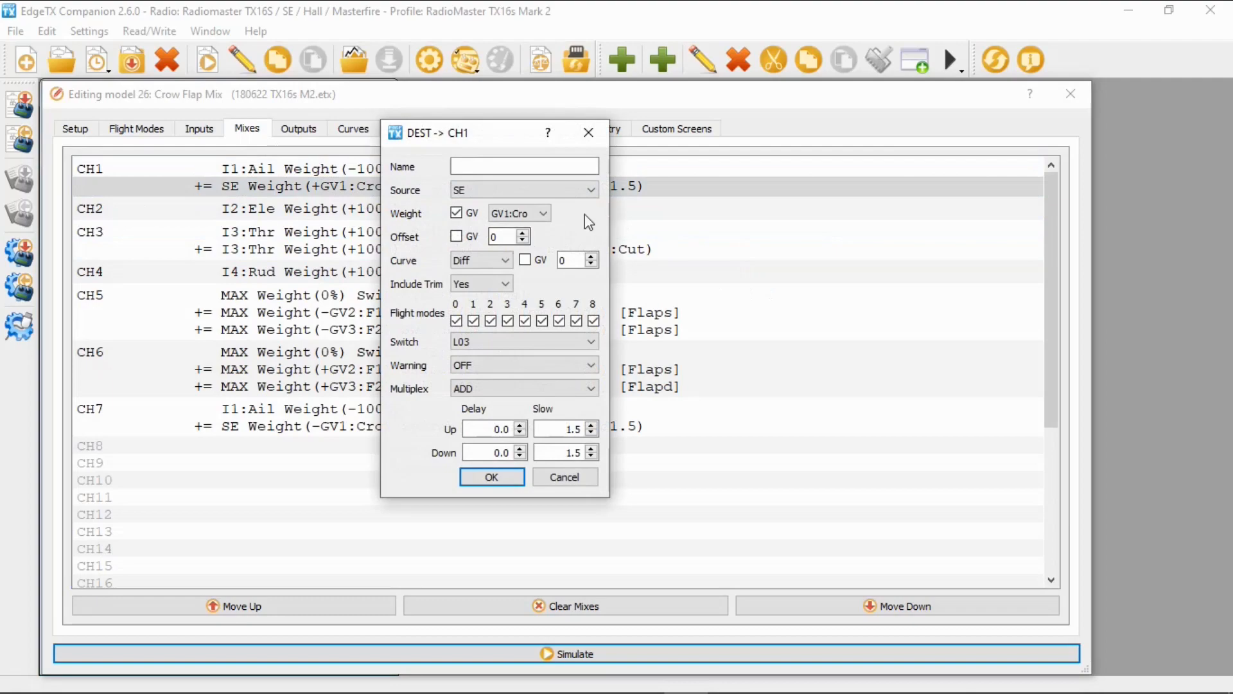
{"action": "mouse_move", "coordinate": [460, 212]}
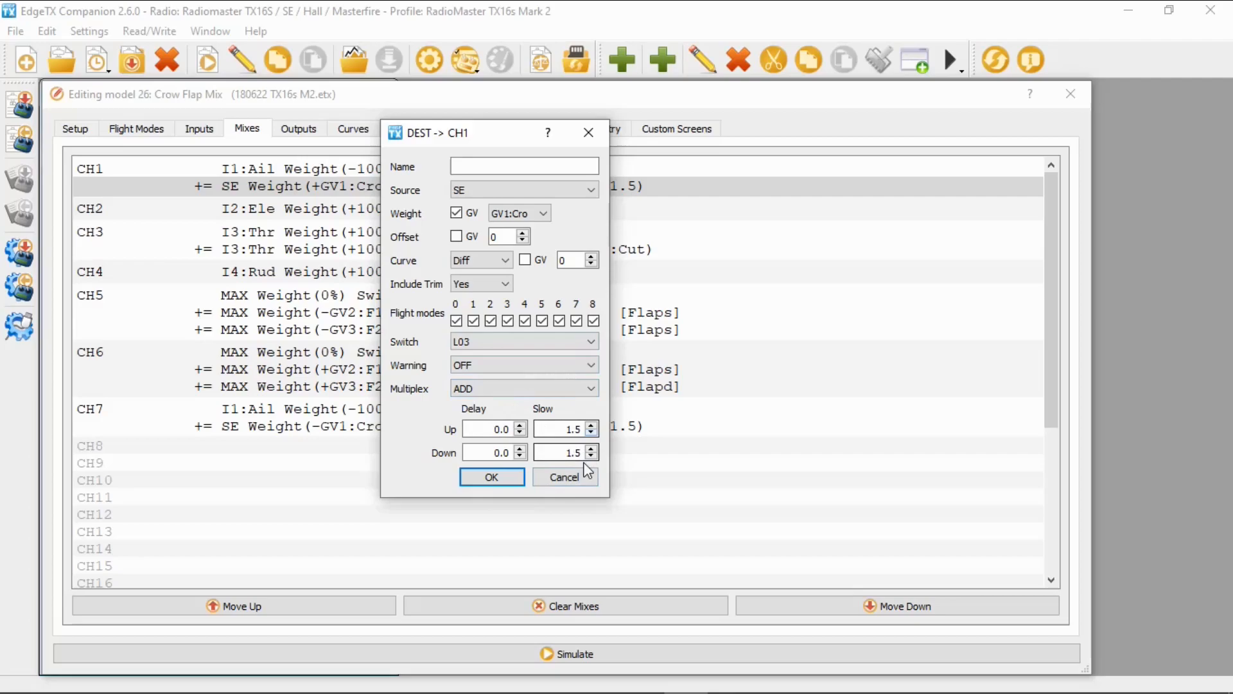
{"action": "left_click", "coordinate": [565, 477]}
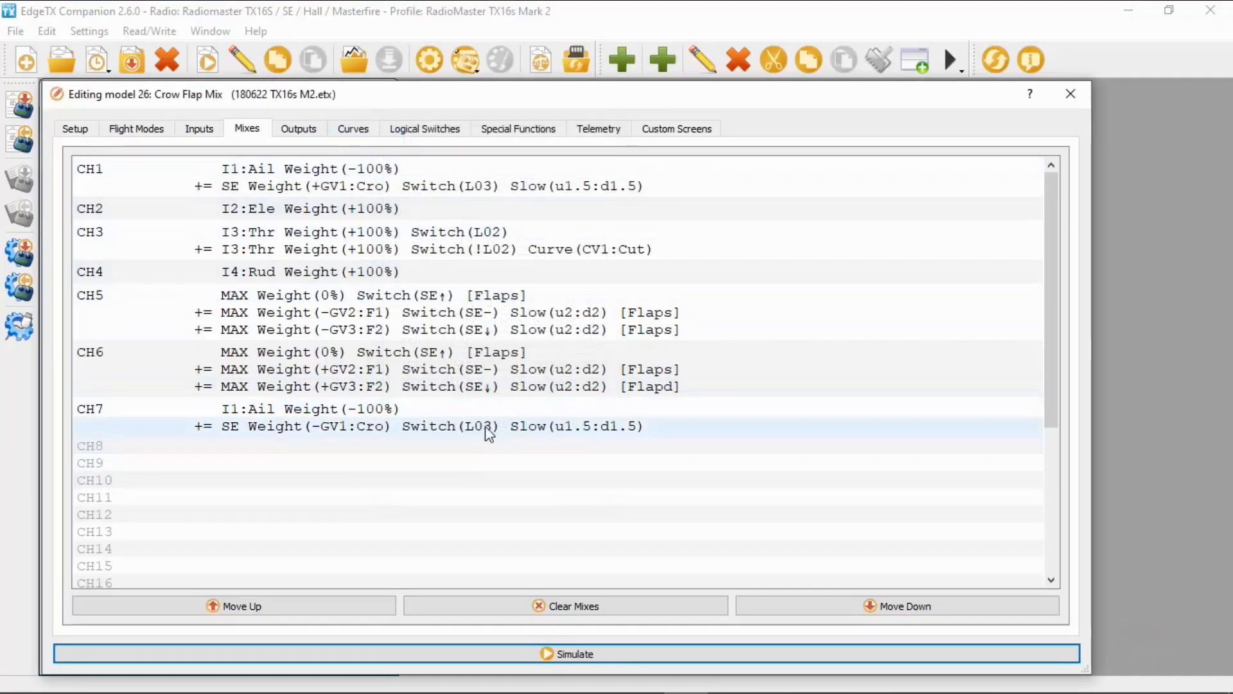
Step: Review CH7's SE mix (weight -GV1:Cro, switch L03, slow 1.5) and close it unchanged
{"action": "double_click", "coordinate": [488, 426]}
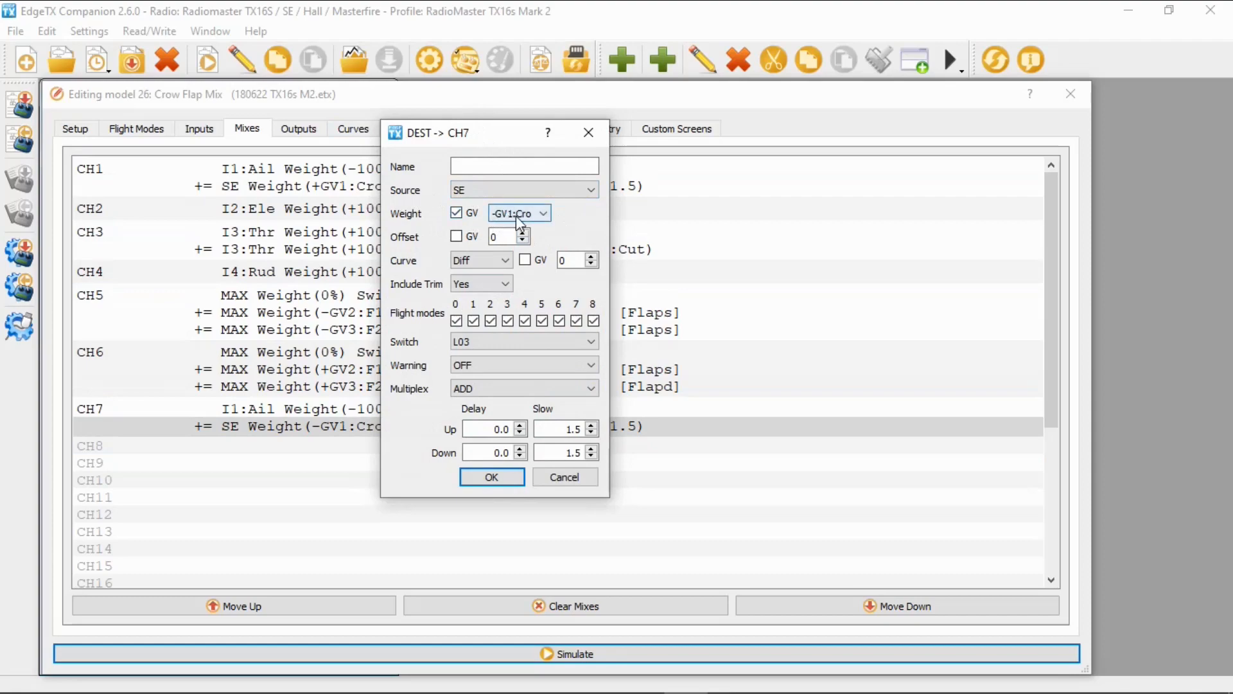
{"action": "mouse_move", "coordinate": [550, 242]}
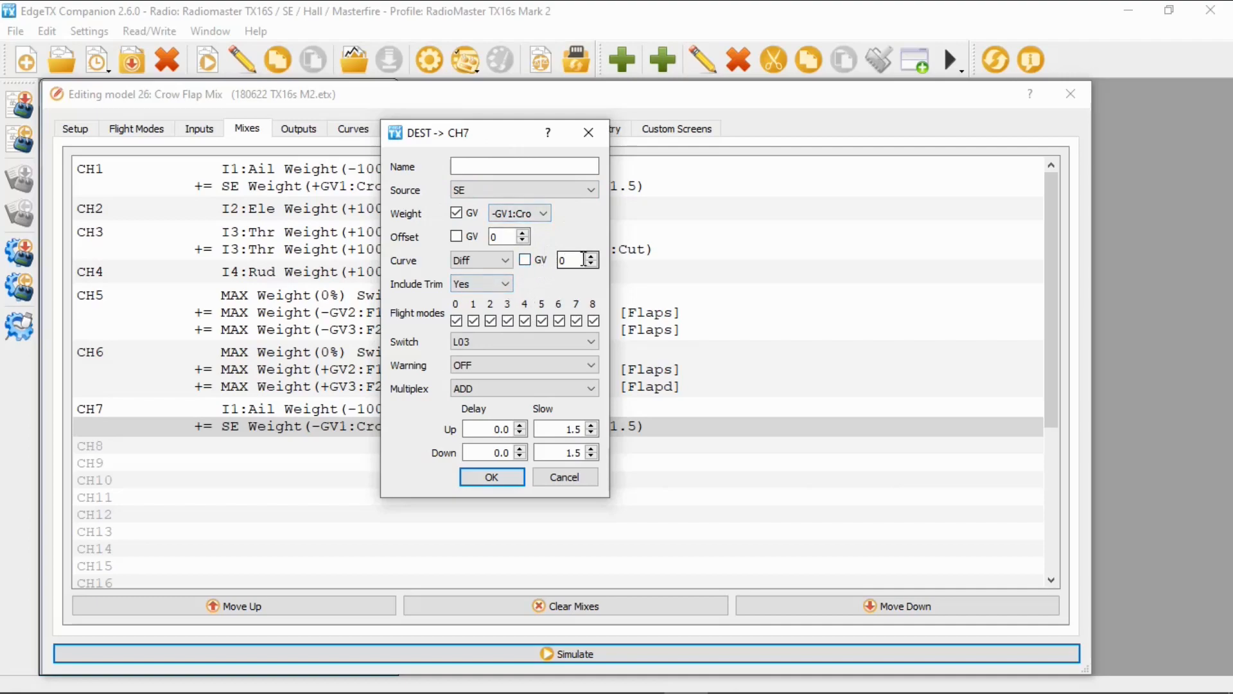
{"action": "mouse_move", "coordinate": [452, 365]}
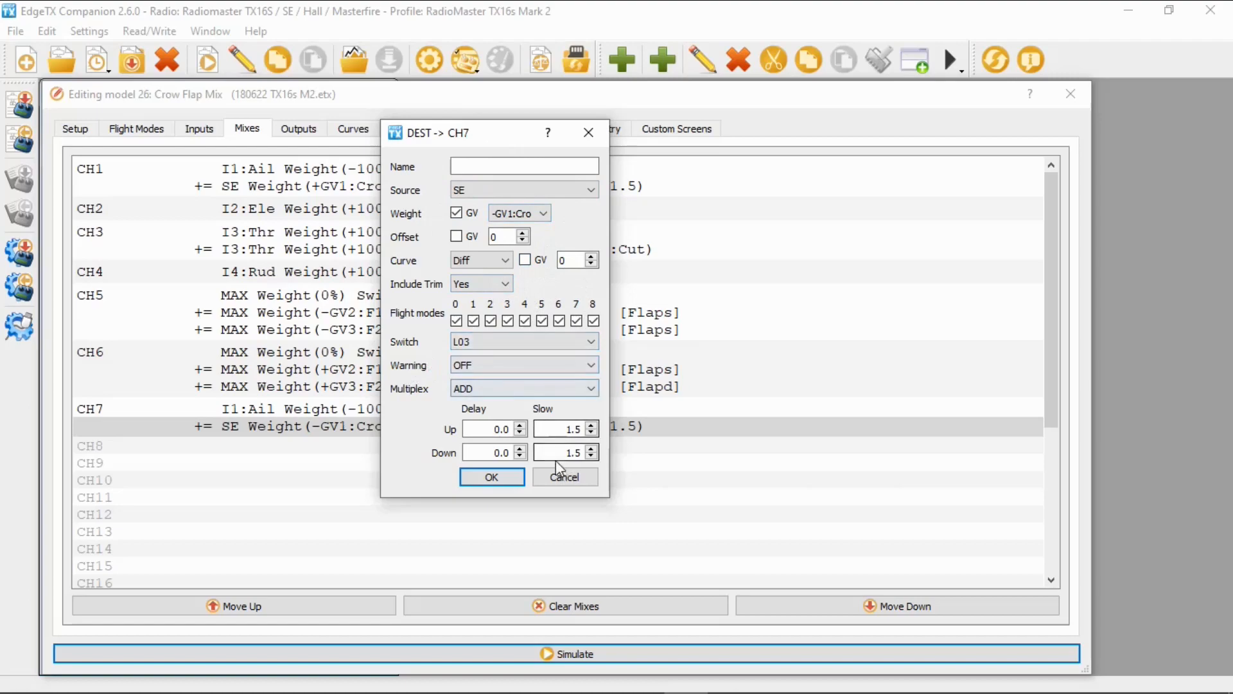
{"action": "mouse_move", "coordinate": [570, 500]}
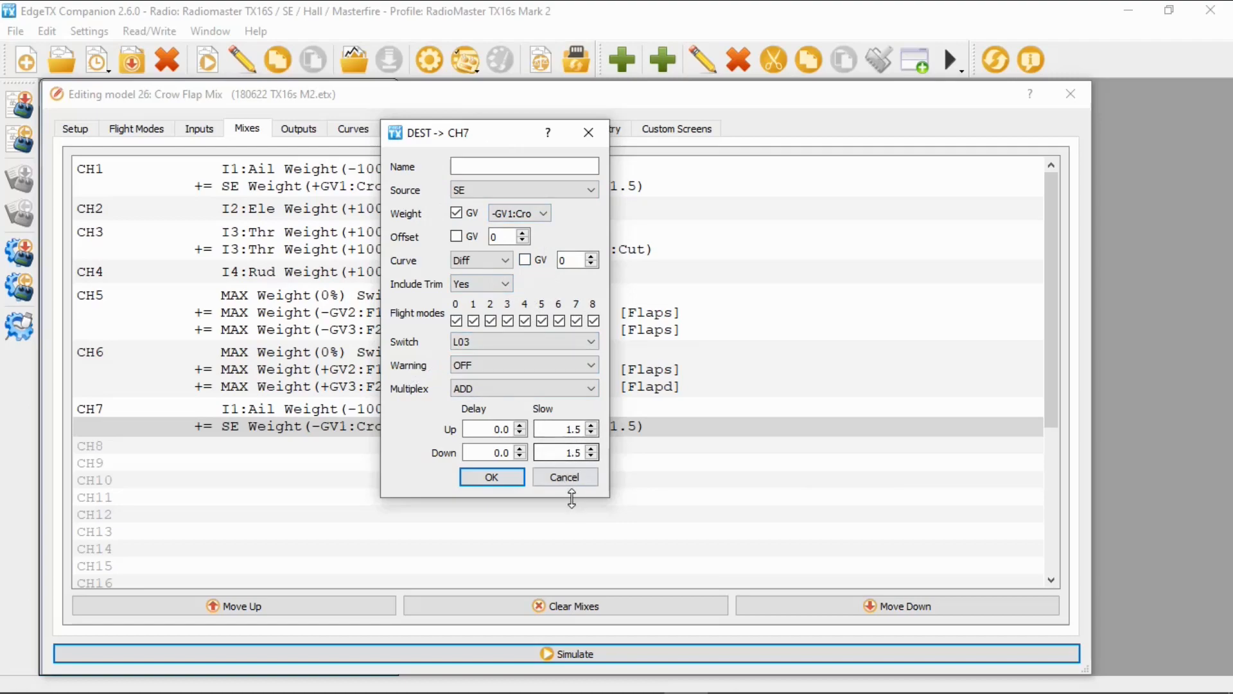
{"action": "mouse_move", "coordinate": [573, 493]}
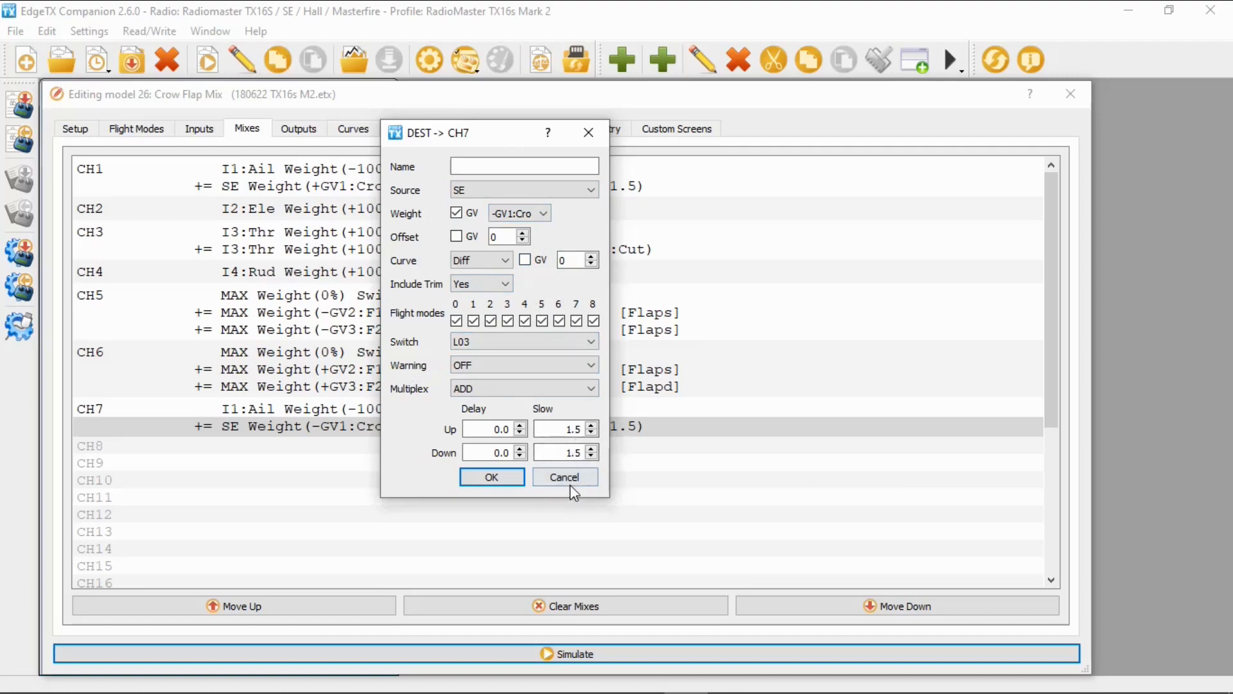
{"action": "left_click", "coordinate": [492, 476]}
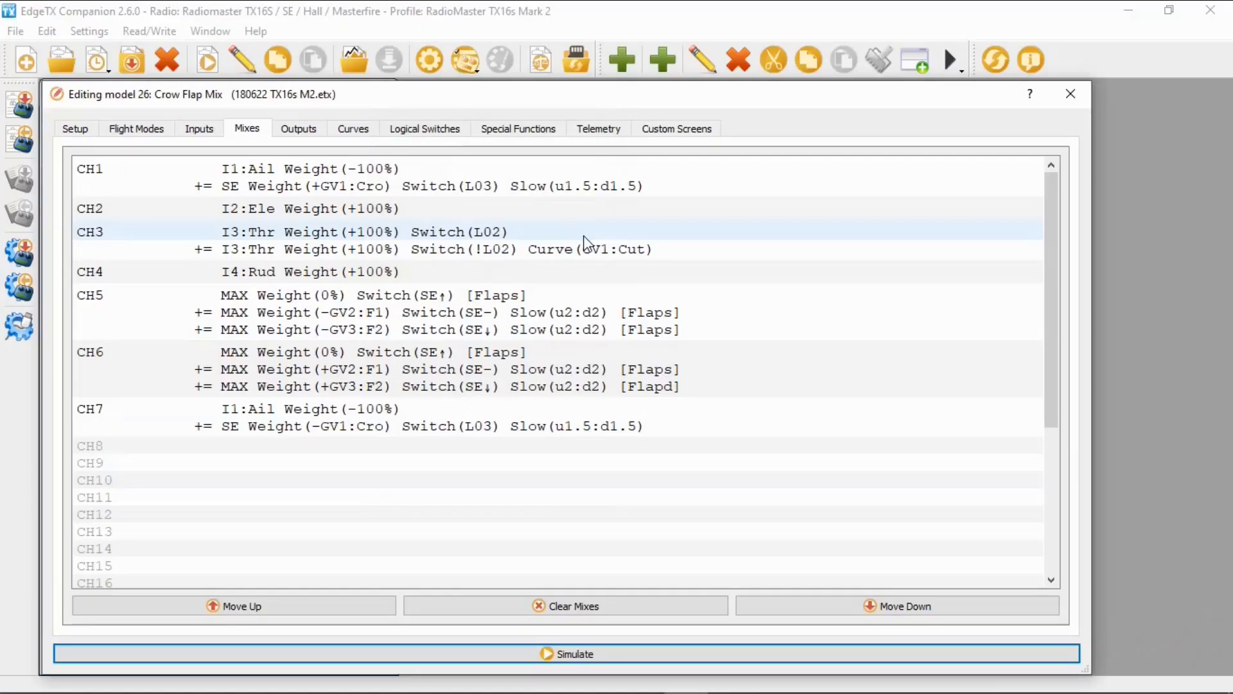
{"action": "mouse_move", "coordinate": [526, 135]}
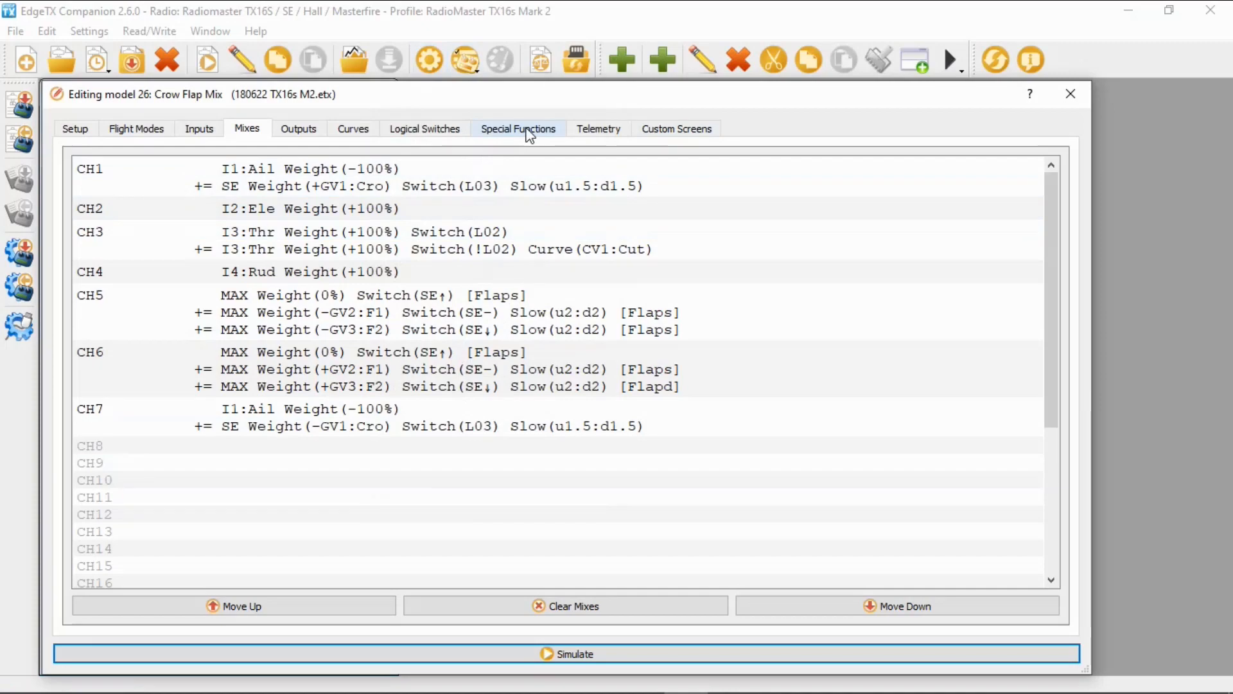
Step: Check SF9 (!L03 plays crowof) and SF10 (L03 plays crowon), then launch the simulator
{"action": "left_click", "coordinate": [519, 129]}
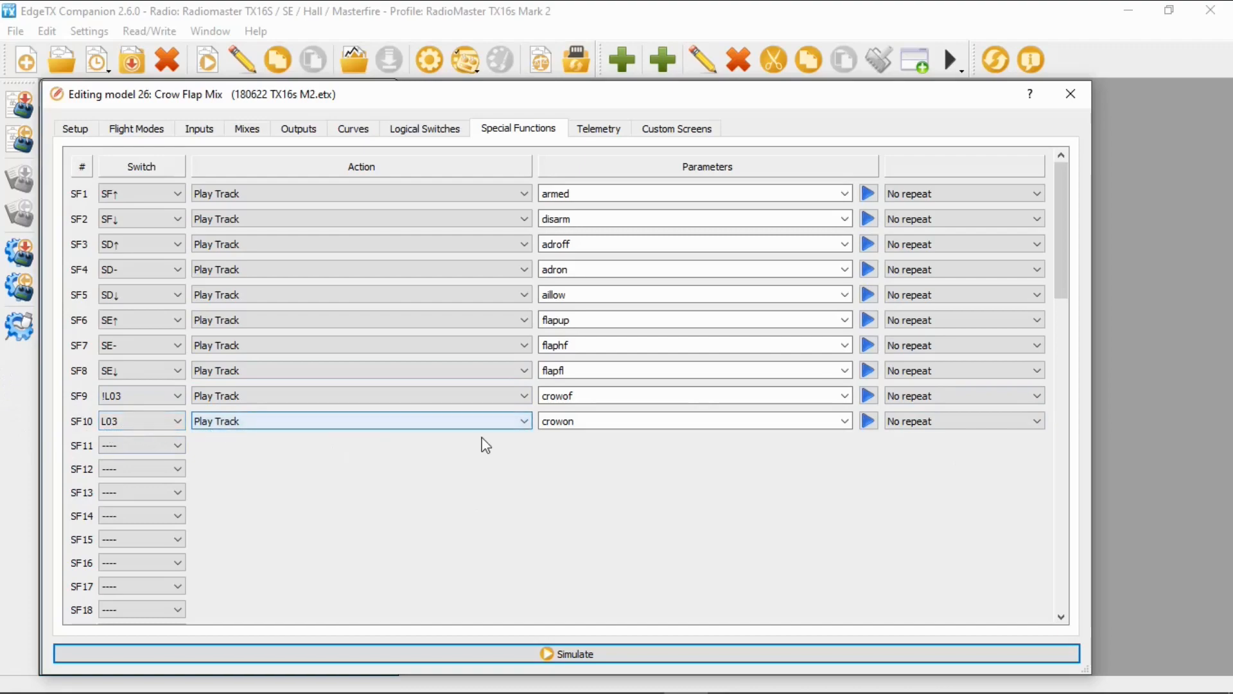
{"action": "left_click", "coordinate": [869, 420]}
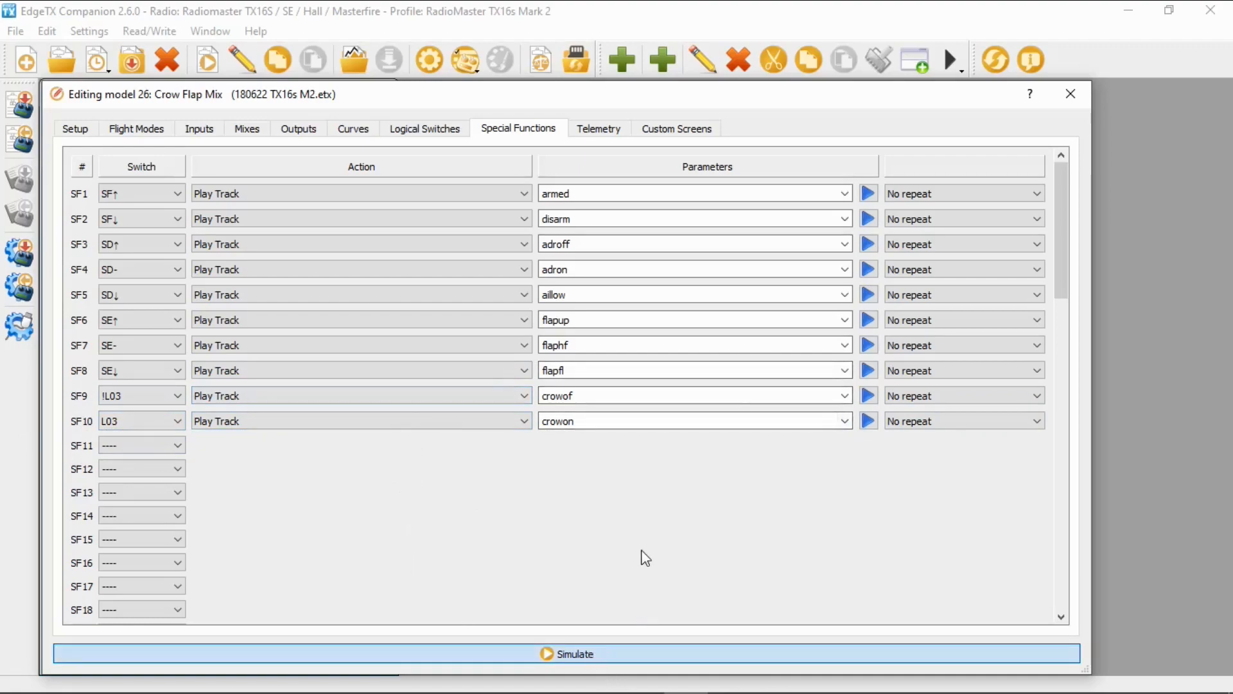
{"action": "left_click", "coordinate": [571, 652]}
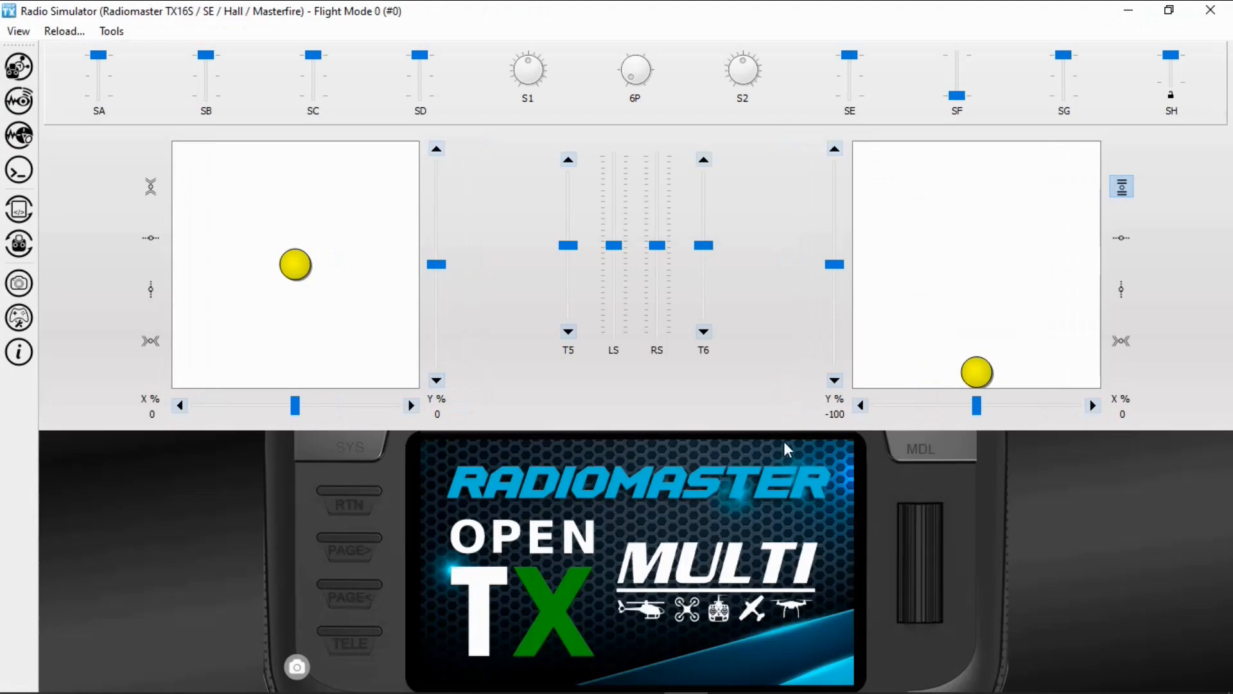
{"action": "mouse_move", "coordinate": [771, 455]}
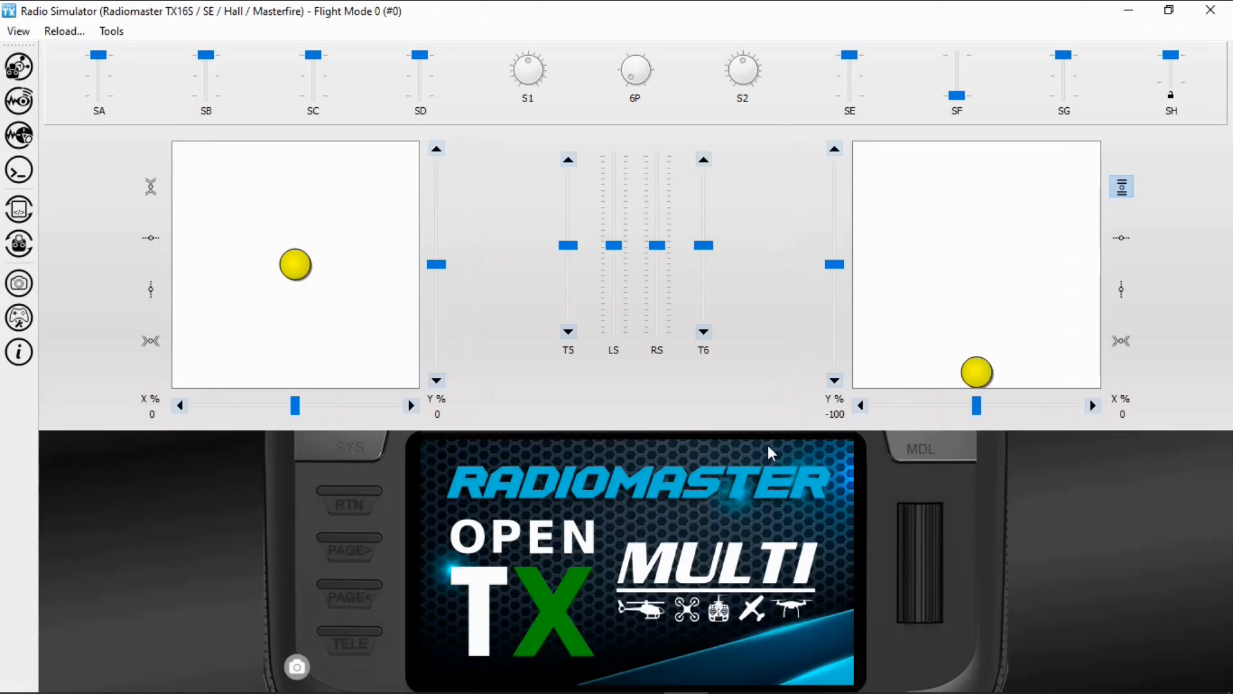
{"action": "mouse_move", "coordinate": [565, 570]}
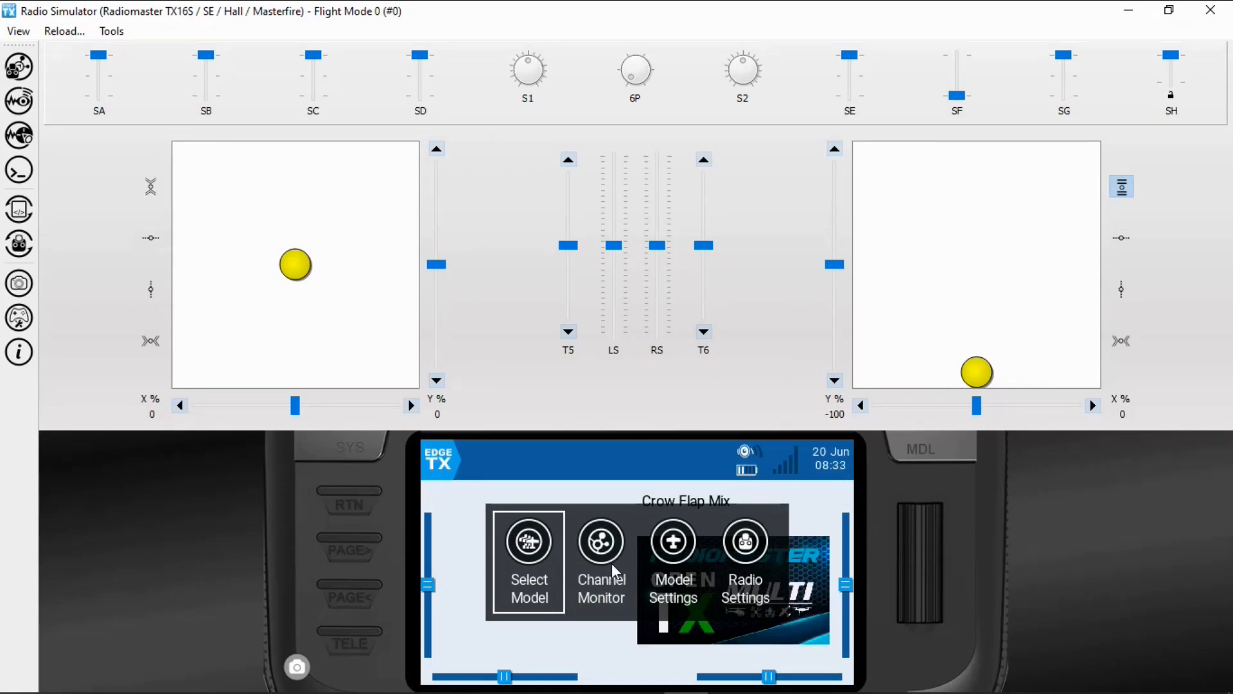
Step: Show the Channels Monitor on the simulated radio, CH03 at -100%
{"action": "left_click", "coordinate": [602, 541]}
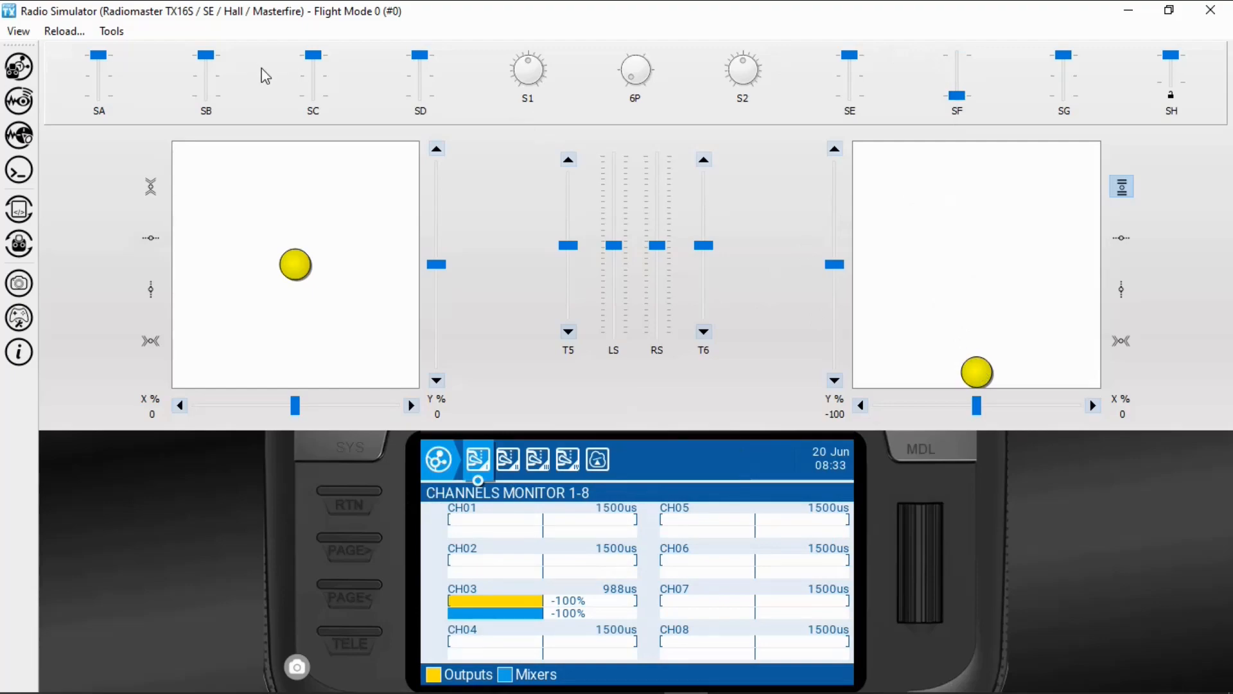
Step: Set SE to half then full flaps, engage crow with SB and switch it off, watching CH1, CH5, CH6, CH7
{"action": "left_click_drag", "start_coordinate": [849, 55], "coordinate": [850, 77]}
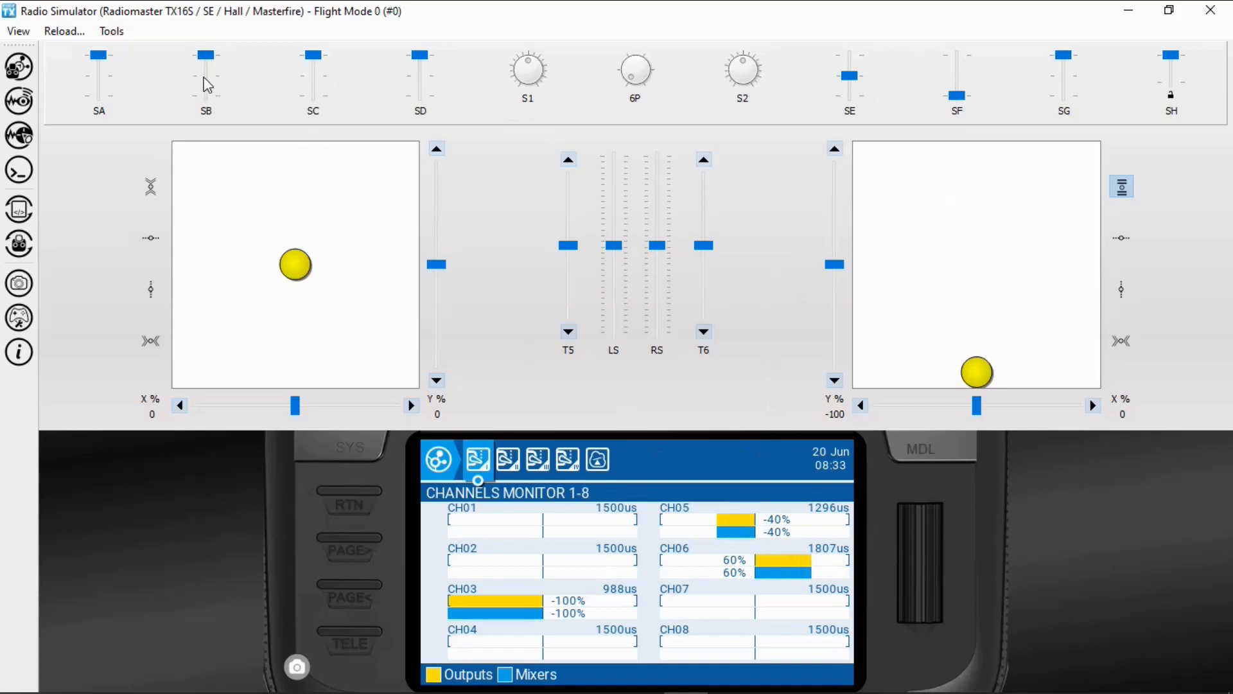
{"action": "left_click_drag", "start_coordinate": [206, 54], "coordinate": [206, 94]}
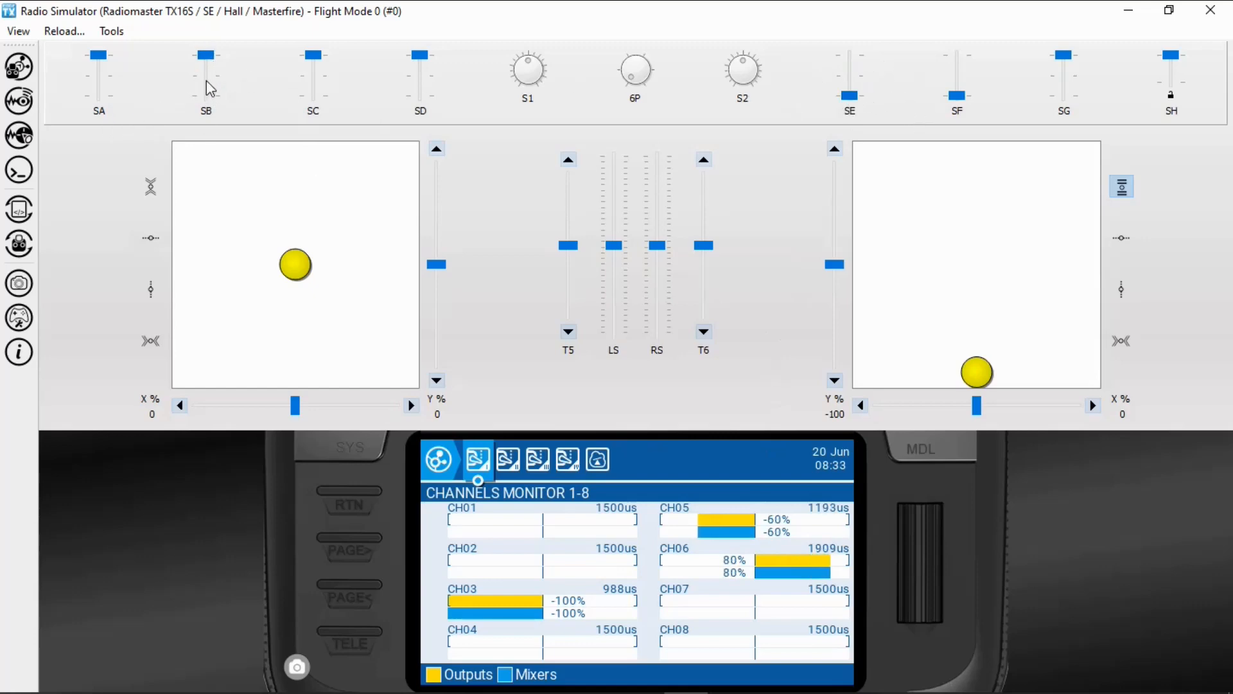
{"action": "left_click_drag", "start_coordinate": [205, 55], "coordinate": [205, 76]}
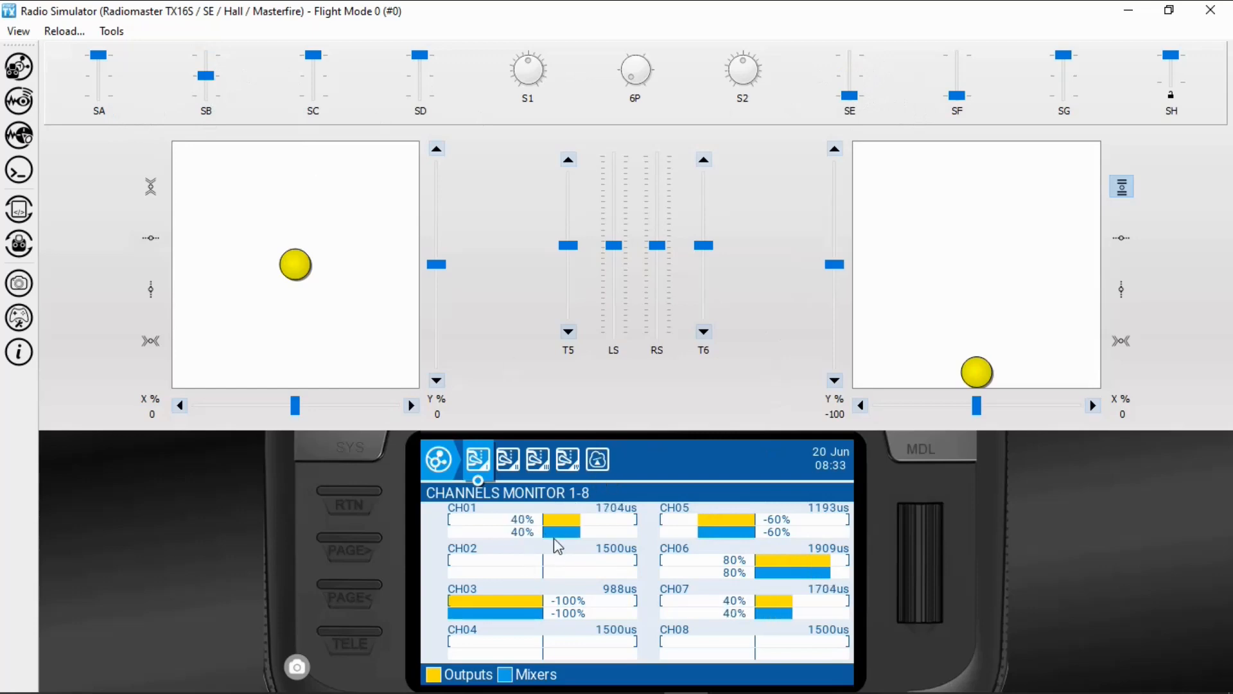
{"action": "mouse_move", "coordinate": [792, 618]}
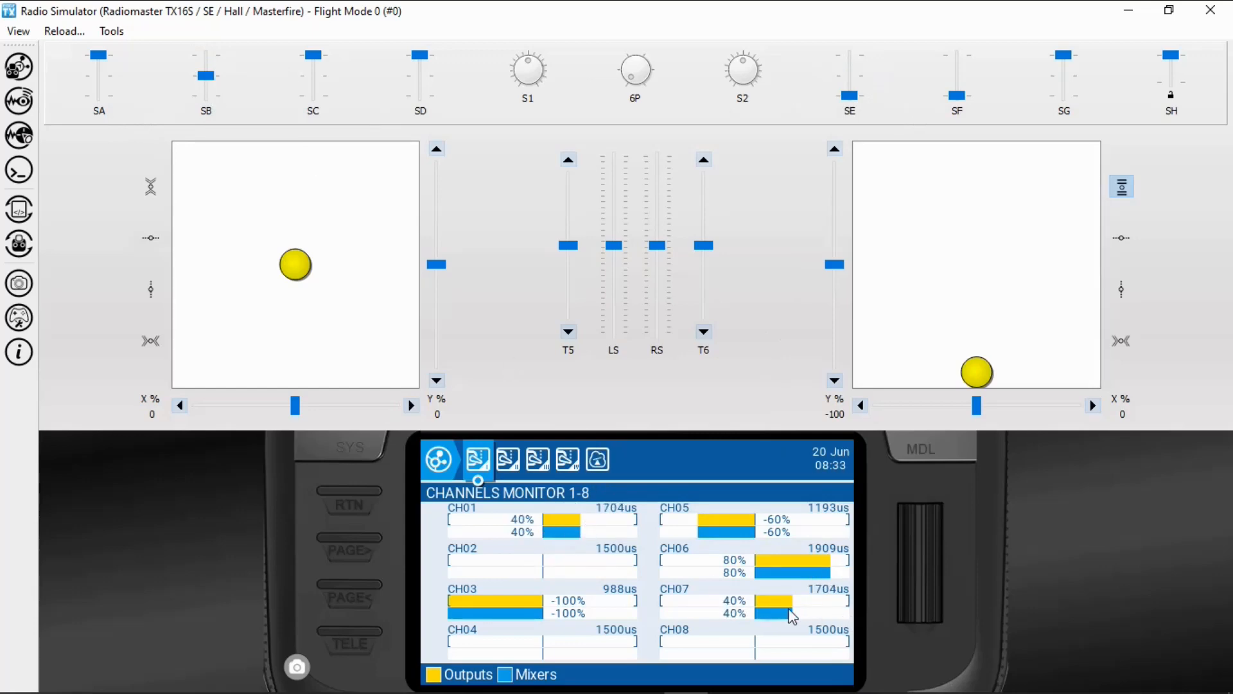
{"action": "mouse_move", "coordinate": [799, 575]}
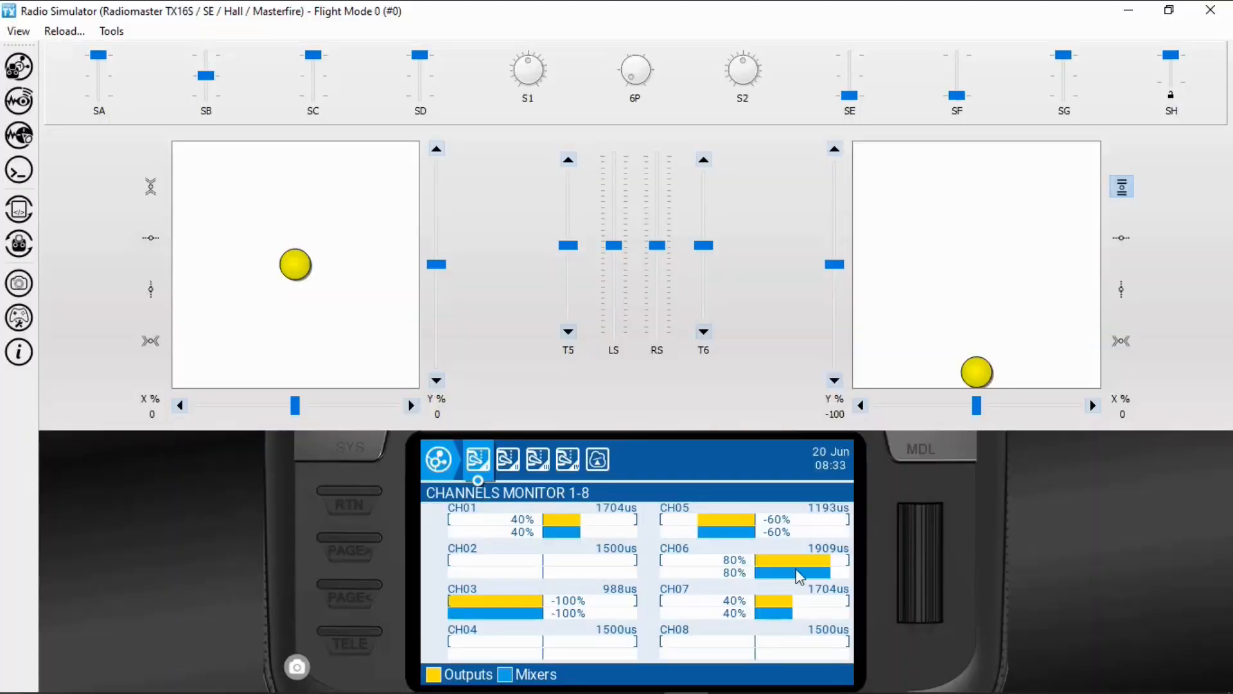
{"action": "mouse_move", "coordinate": [358, 195]}
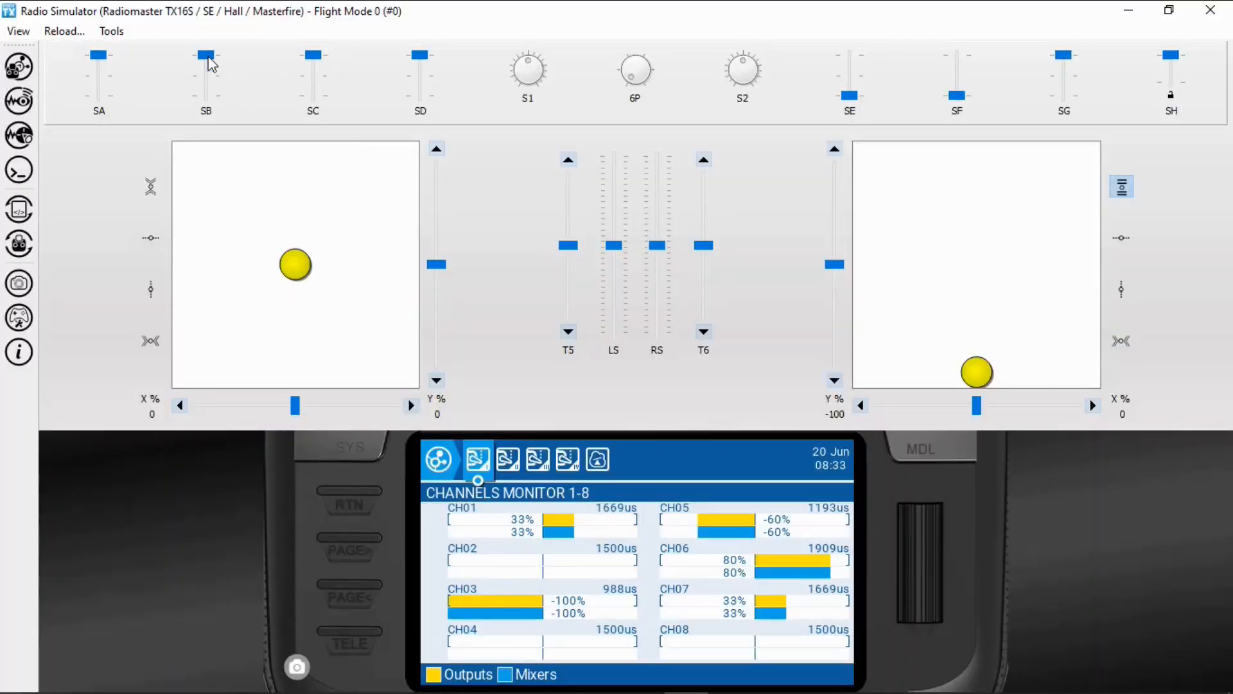
{"action": "left_click_drag", "start_coordinate": [206, 56], "coordinate": [206, 76]}
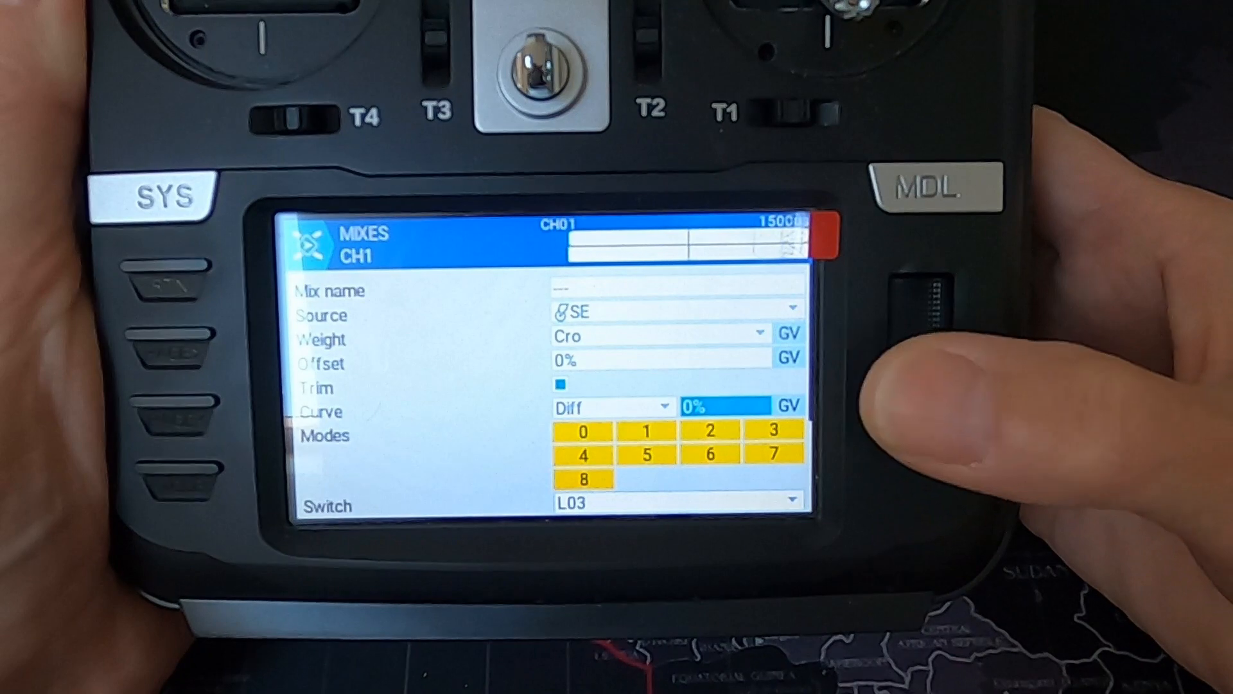
Step: Page through the radio's CH1 and CH7 Cro/L03 mixes to the Global Variables page
{"action": "scroll", "scroll_direction": "down", "scroll_amount": 3}
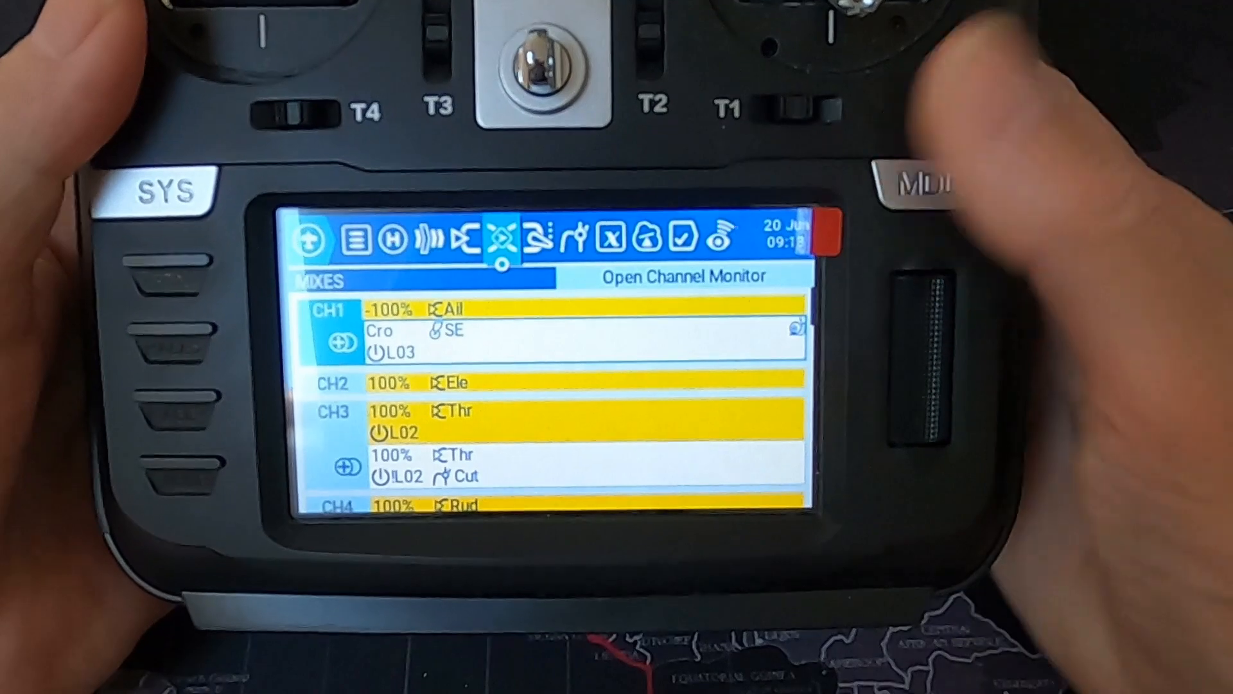
{"action": "scroll", "scroll_direction": "down", "scroll_amount": 3}
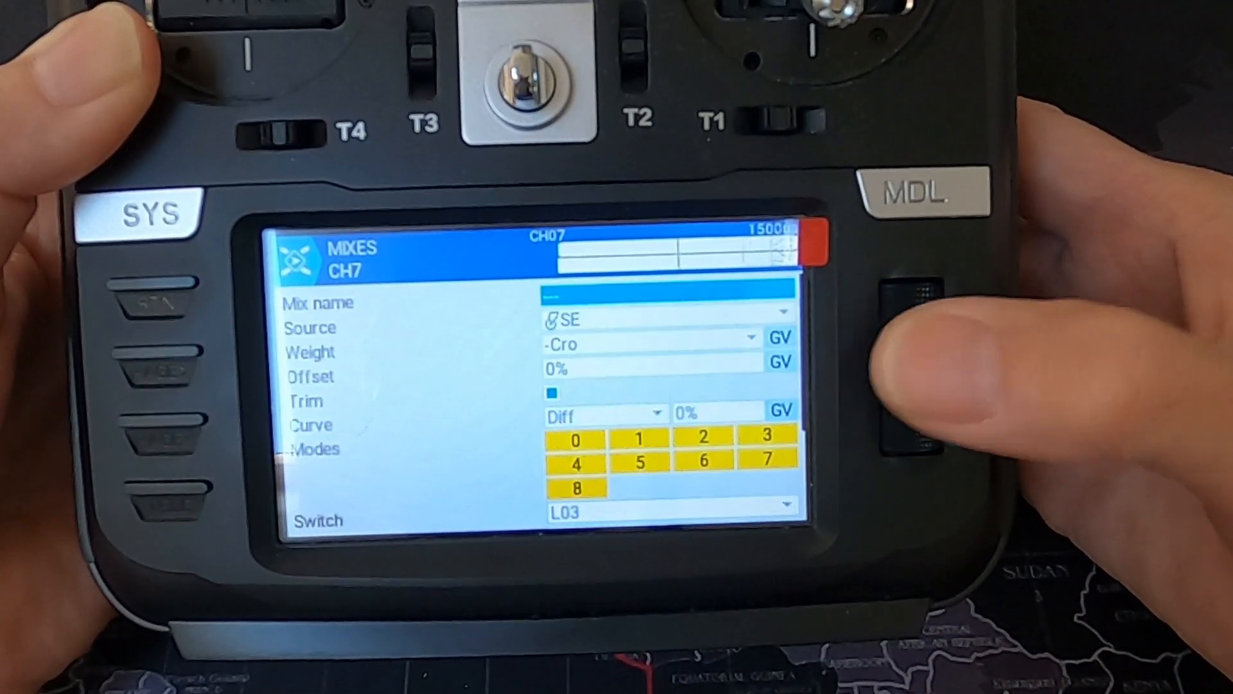
{"action": "scroll", "scroll_direction": "down", "scroll_amount": 3}
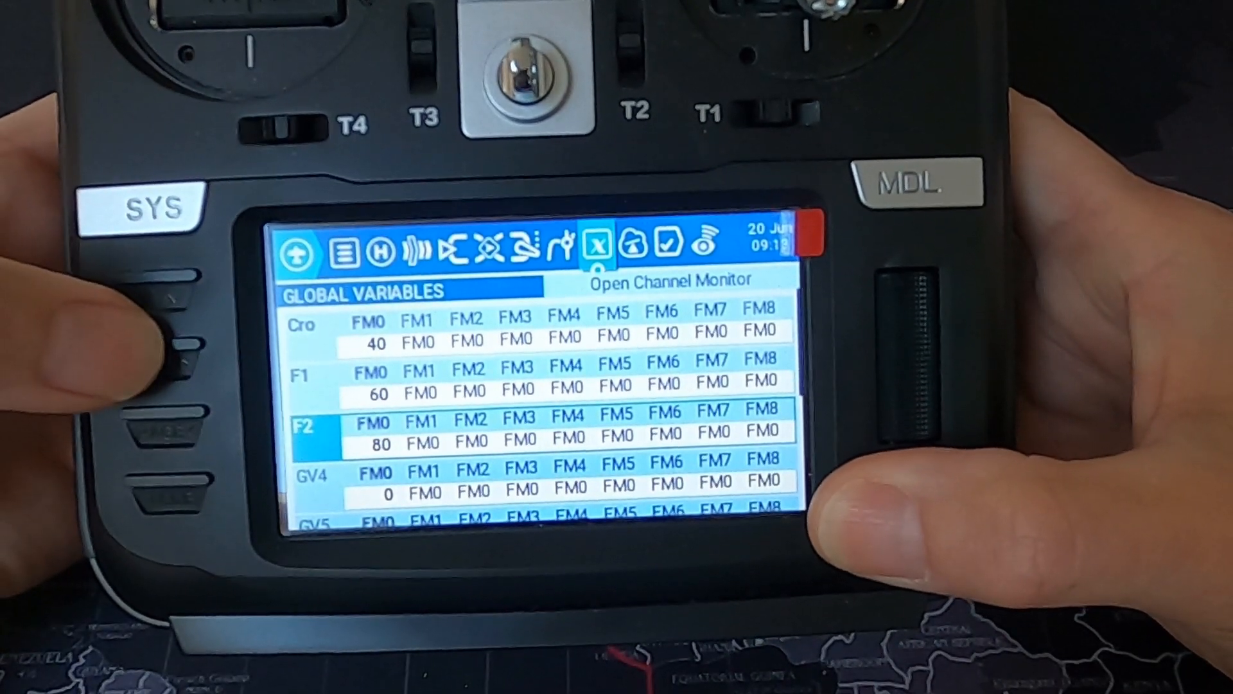
Step: Edit-view a logical switch on the radio, then show its Channels Monitor with CH03 at -100%
{"action": "left_click", "coordinate": [636, 244]}
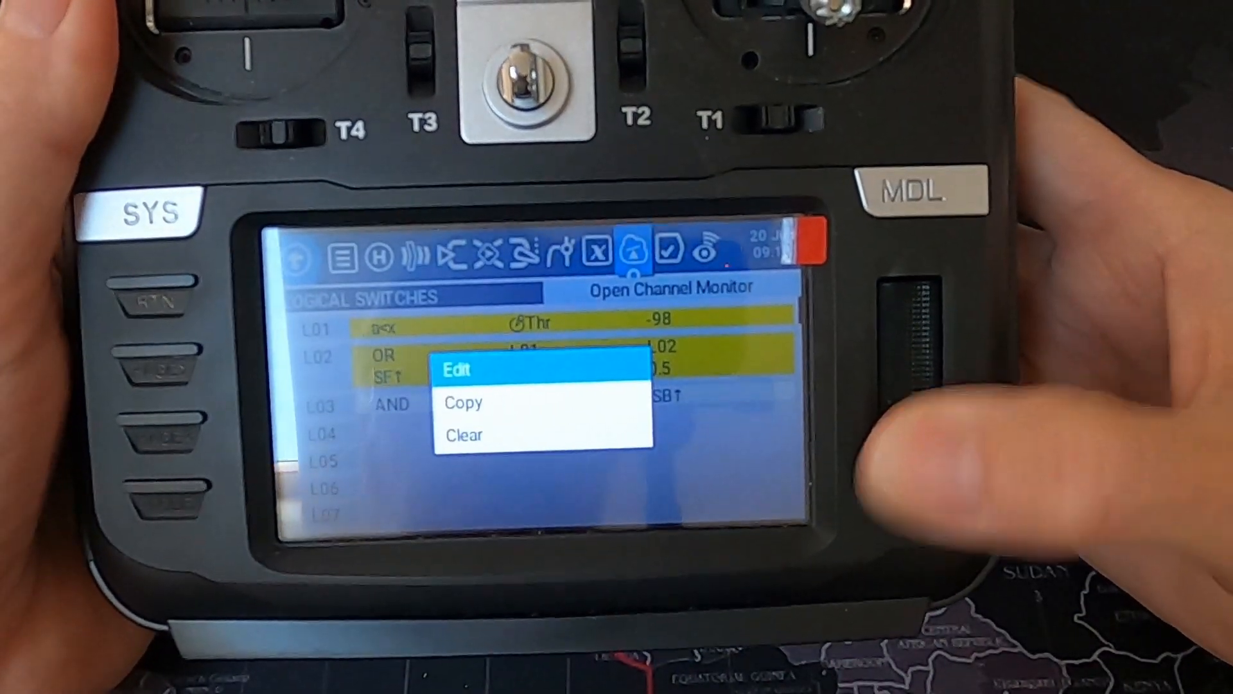
{"action": "left_click", "coordinate": [457, 370]}
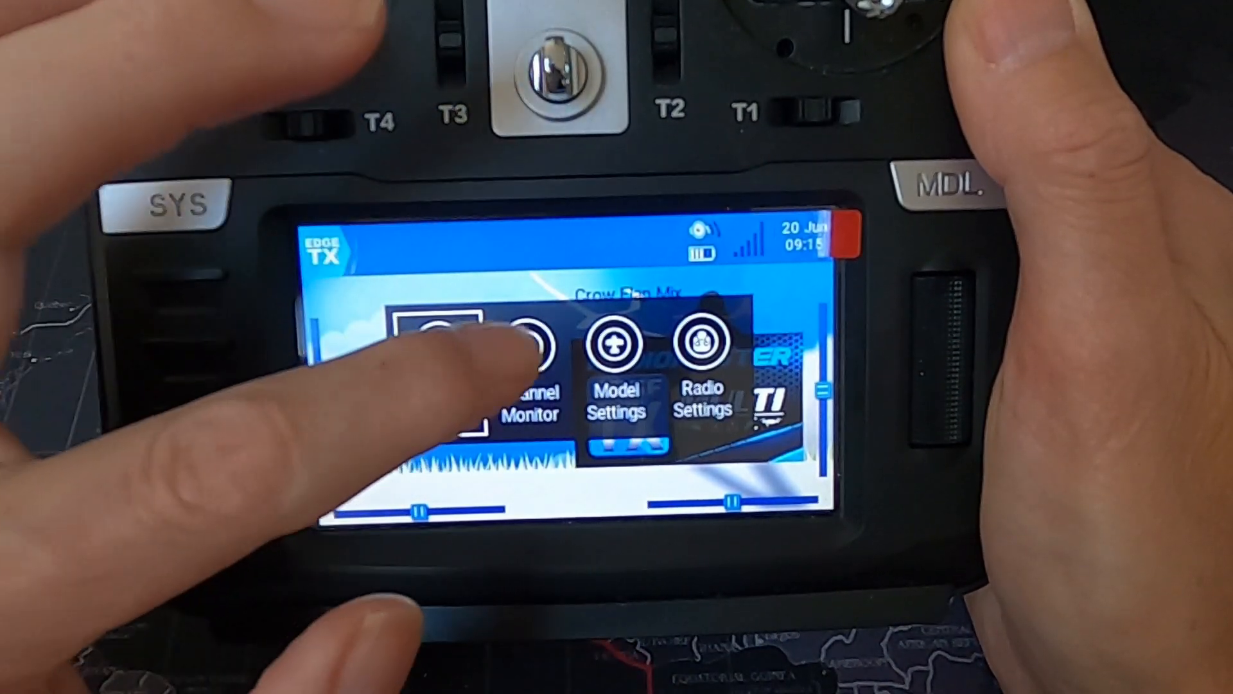
{"action": "left_click", "coordinate": [532, 352]}
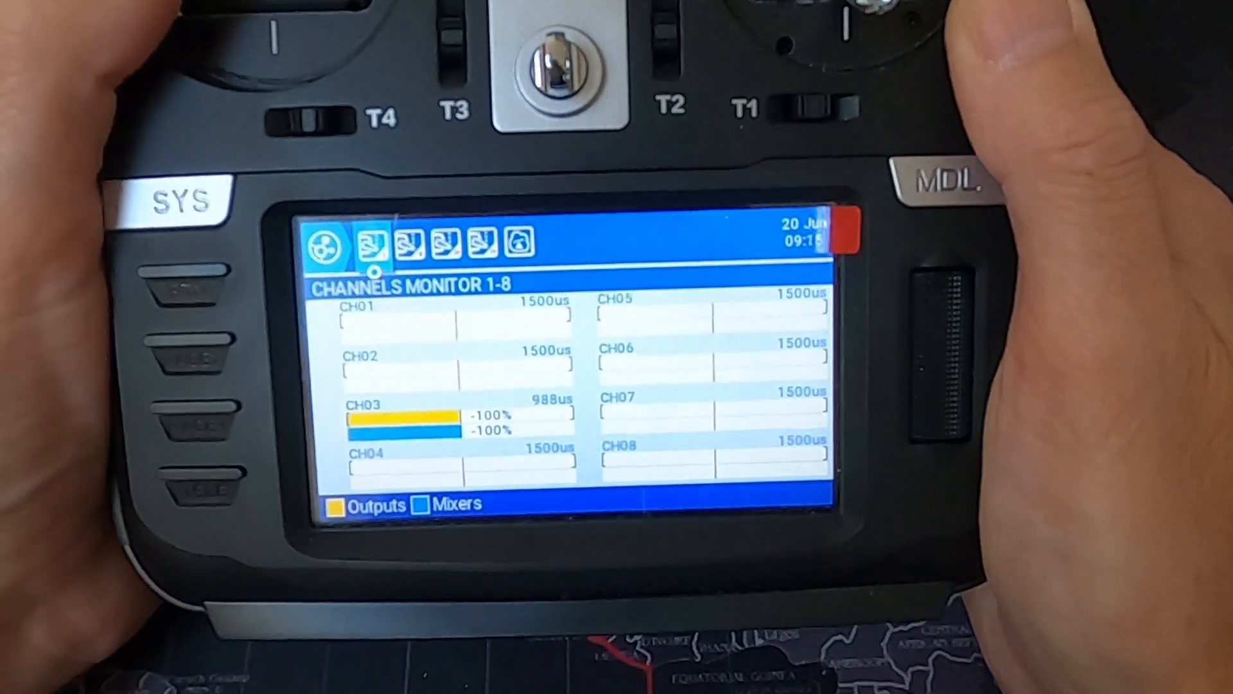